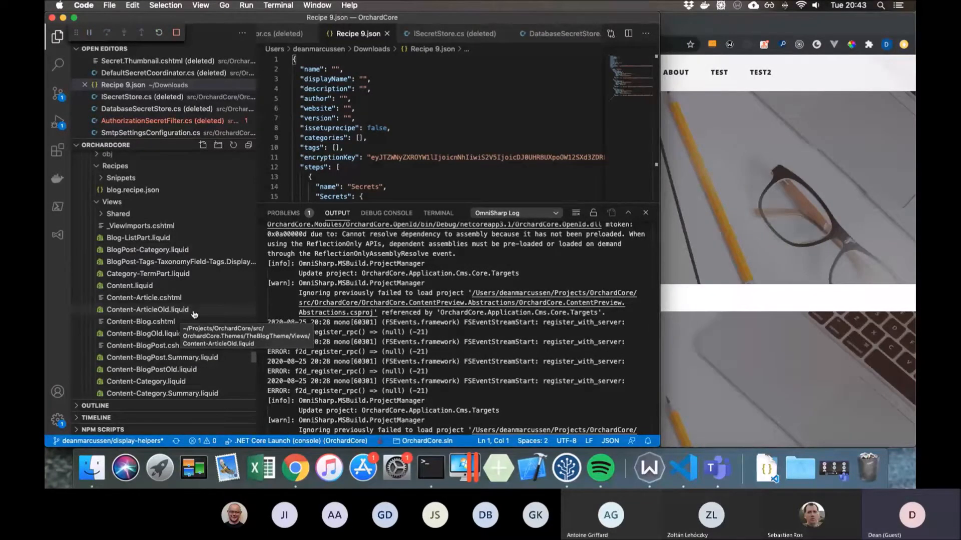
pyautogui.moveTo(163, 357)
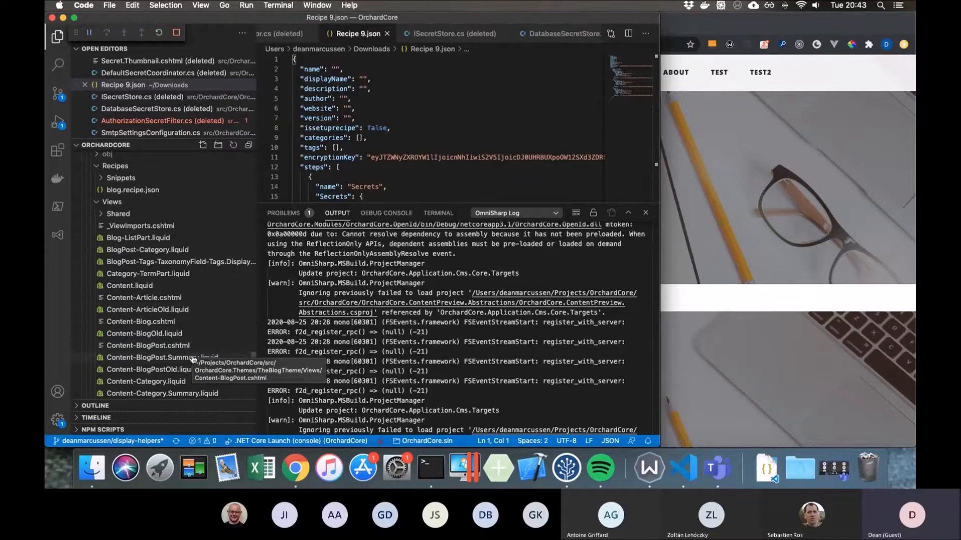
pyautogui.moveTo(192, 365)
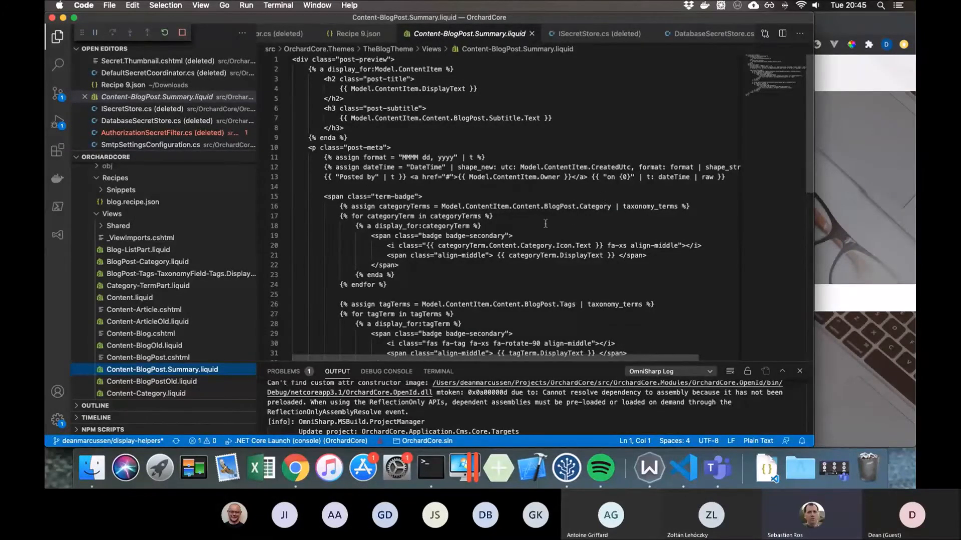
# Step: Open Content-BlogOld.liquid from the Views folder to show its Header zone markup
pyautogui.click(145, 345)
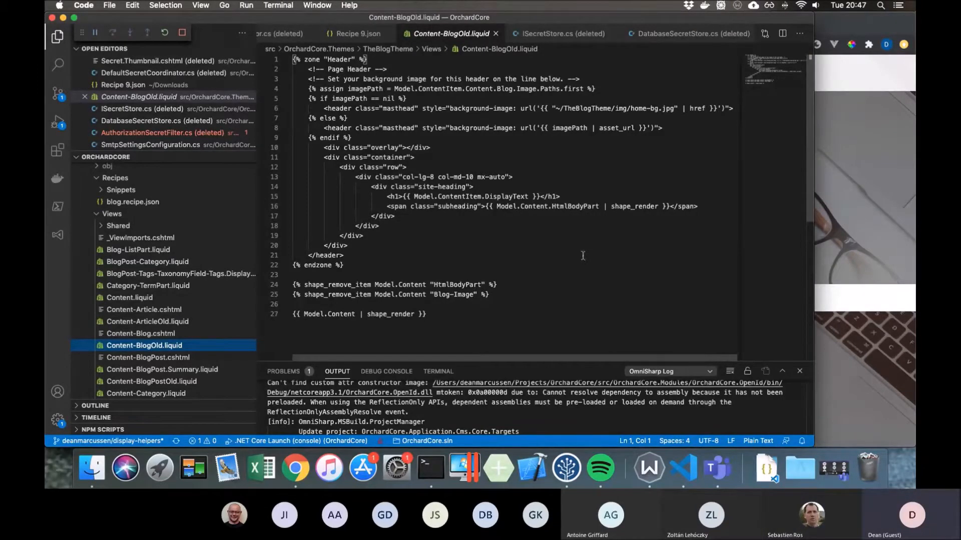
pyautogui.moveTo(590, 231)
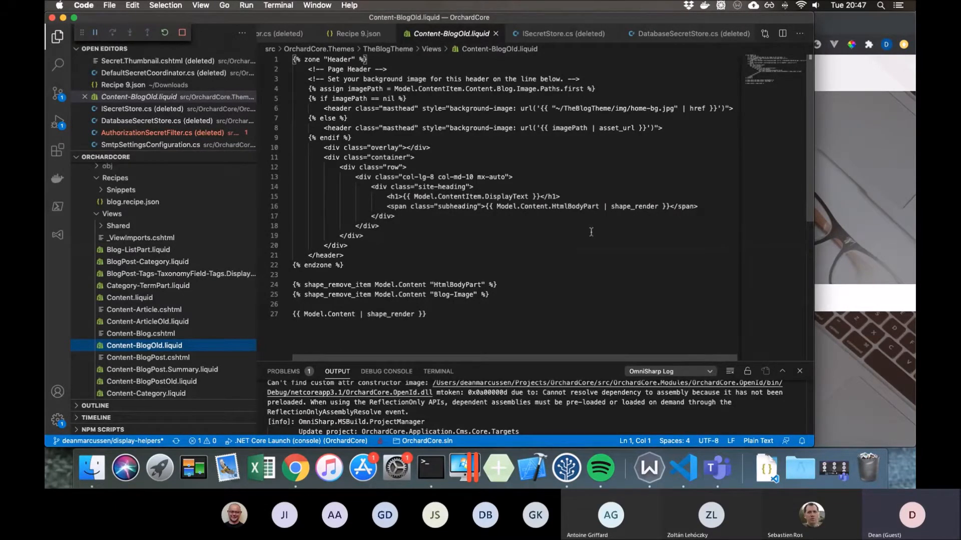
pyautogui.moveTo(650, 149)
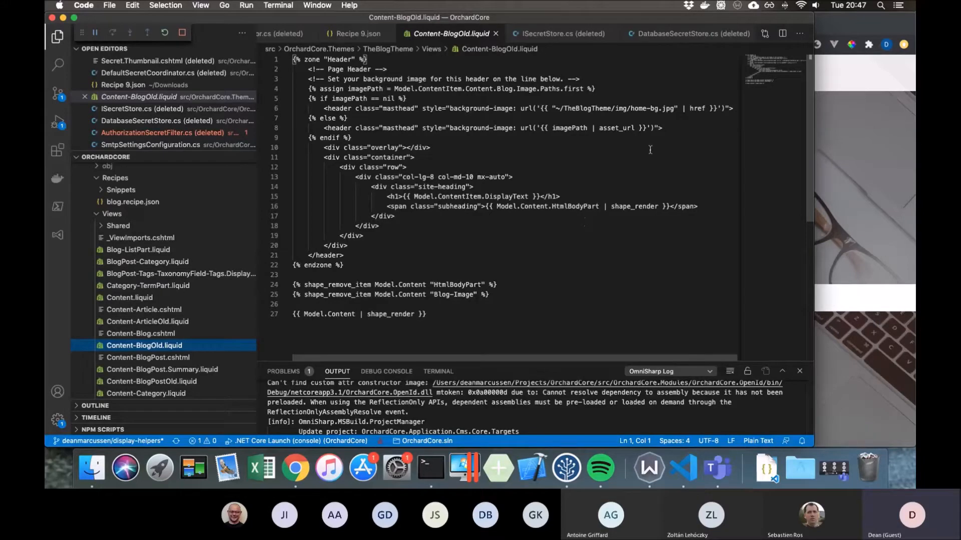
pyautogui.click(317, 5)
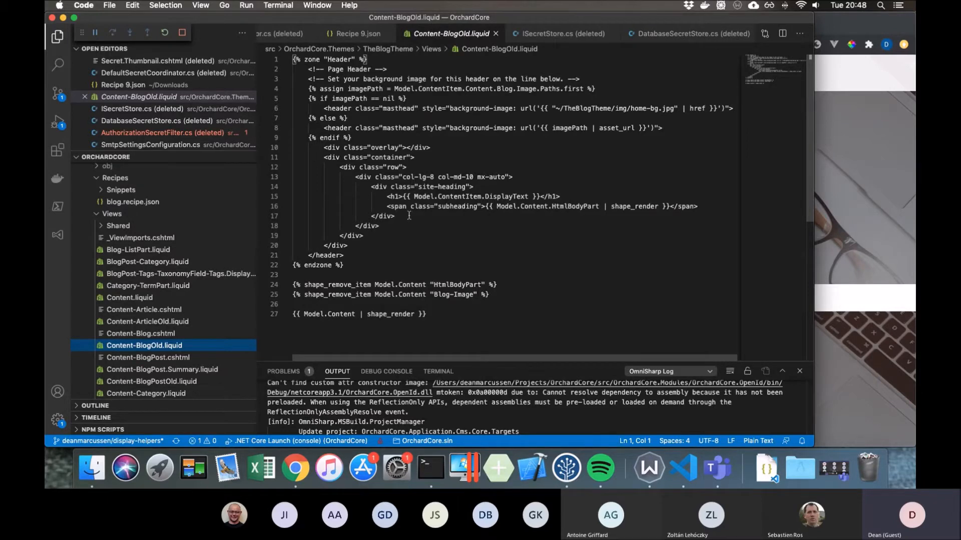
pyautogui.click(345, 265)
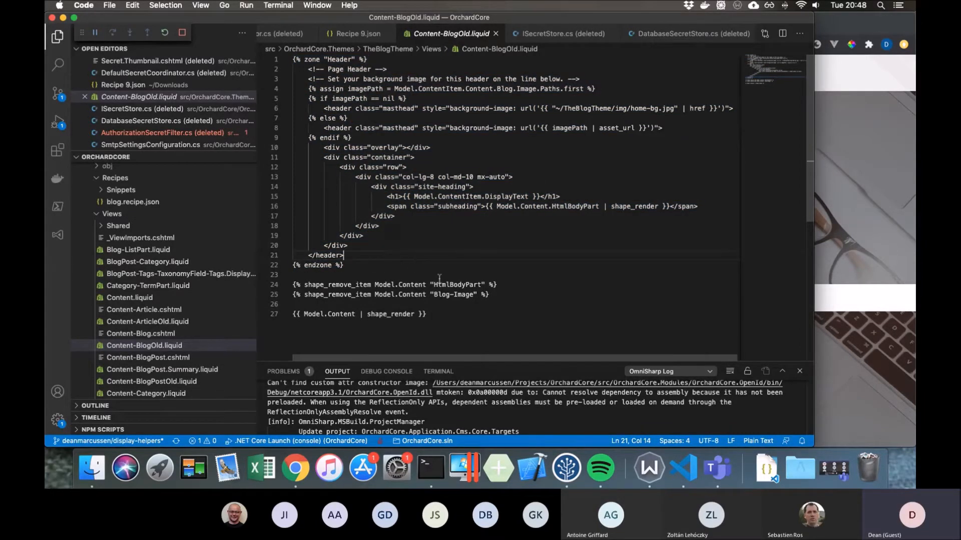
pyautogui.click(347, 313)
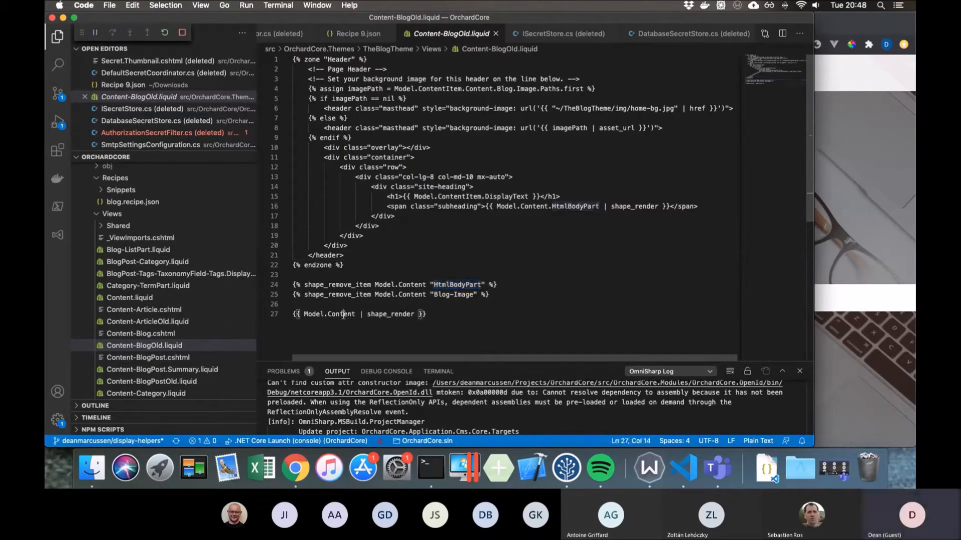
pyautogui.doubleClick(342, 314)
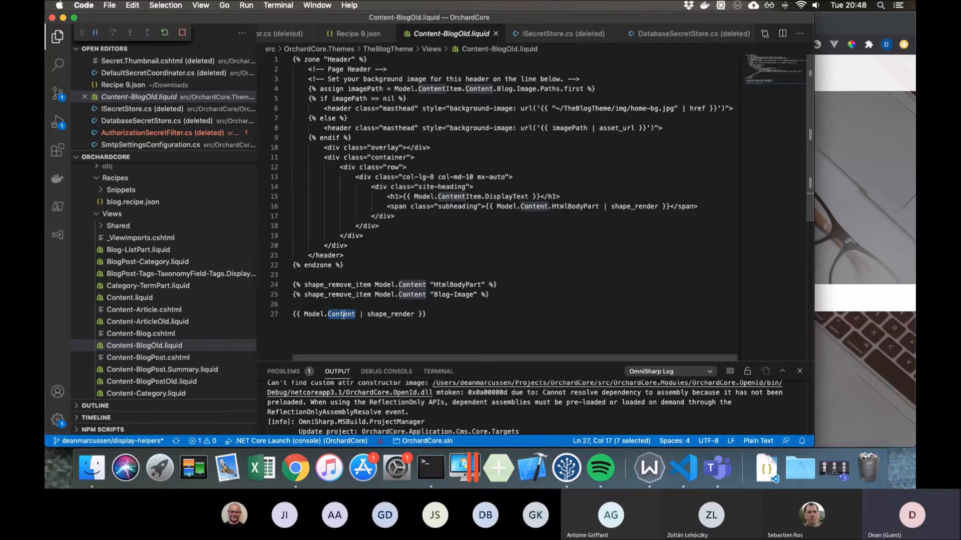
pyautogui.click(425, 304)
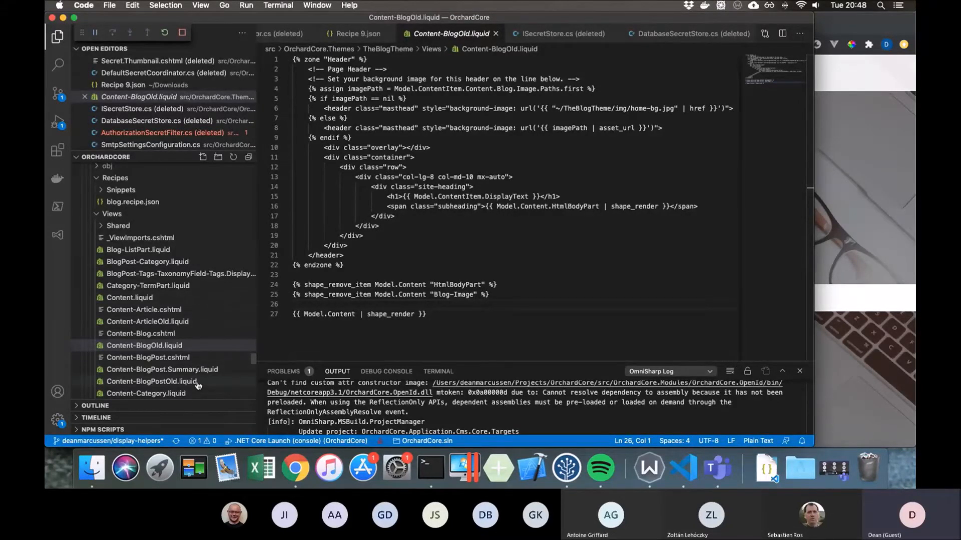
# Step: Open the Content-BlogPostOld and Content-ArticleOld Liquid templates
pyautogui.click(151, 382)
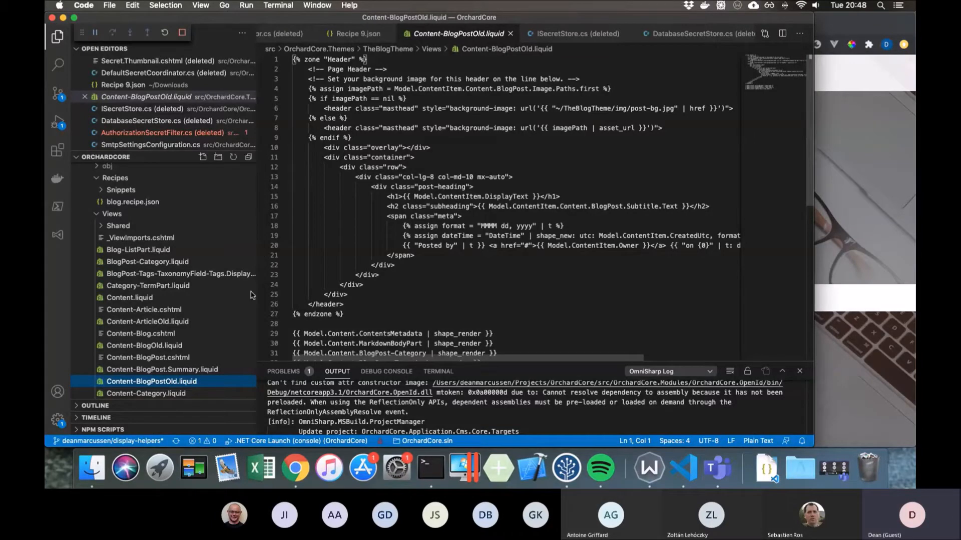
pyautogui.moveTo(217, 323)
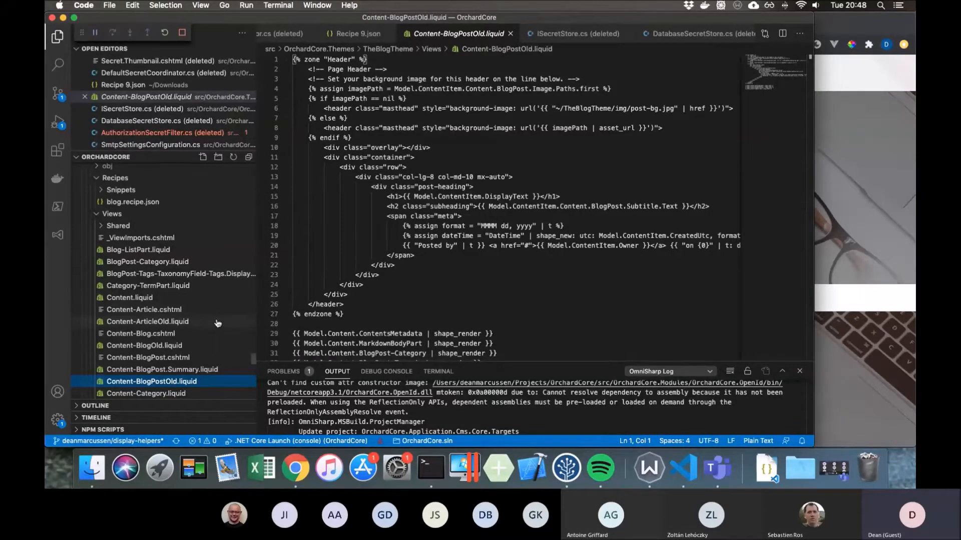
pyautogui.click(147, 321)
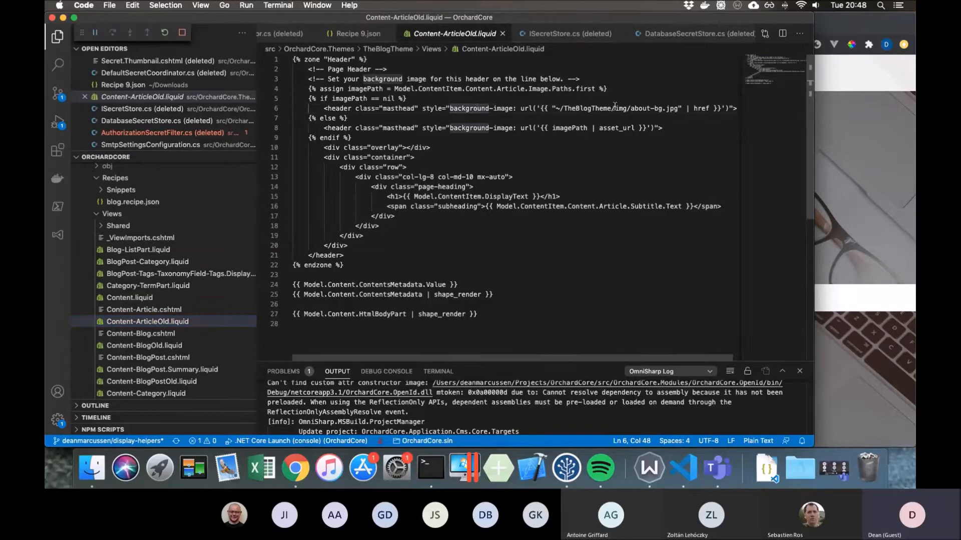
pyautogui.doubleClick(640, 109)
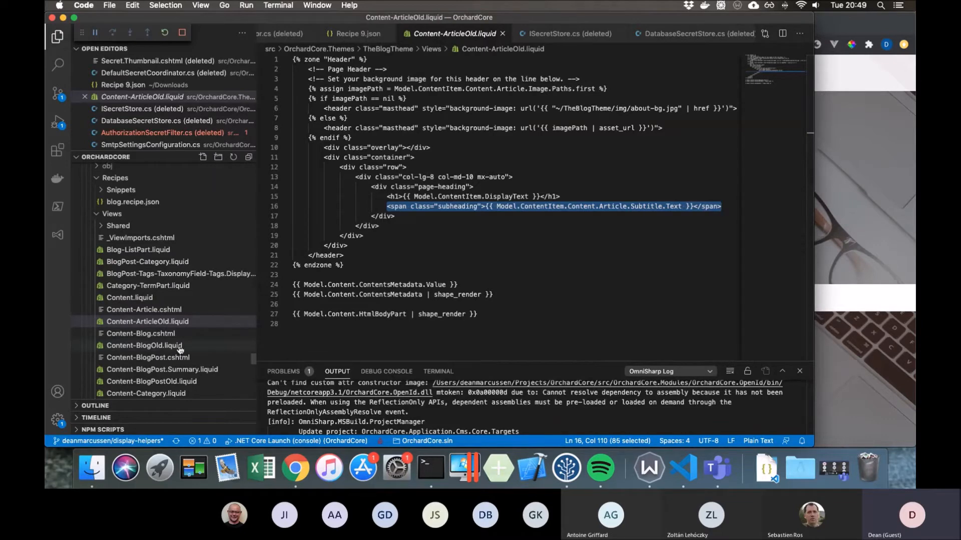
# Step: Return to Content-BlogPostOld via Content-BlogOld, highlighting the header's h2 subheading tag
pyautogui.click(144, 345)
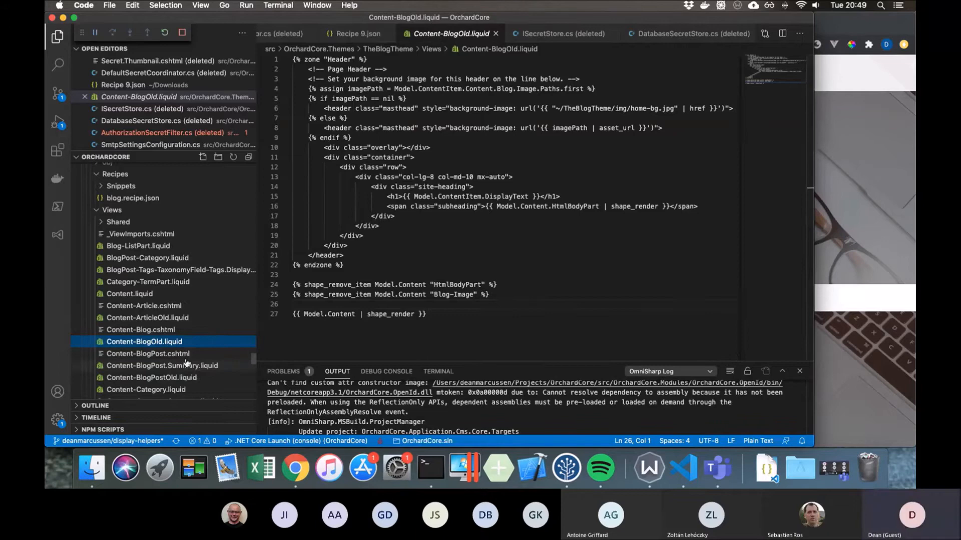
pyautogui.click(151, 378)
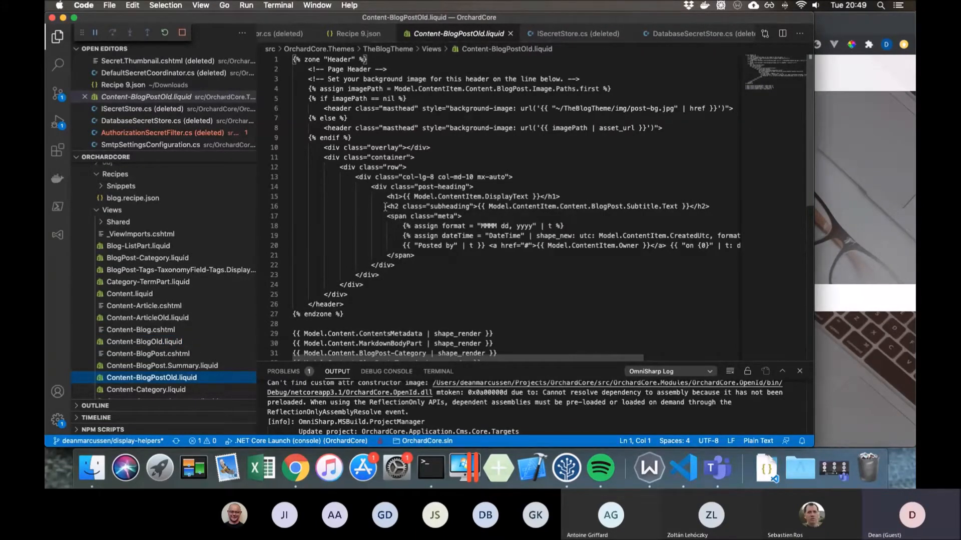
pyautogui.doubleClick(390, 207)
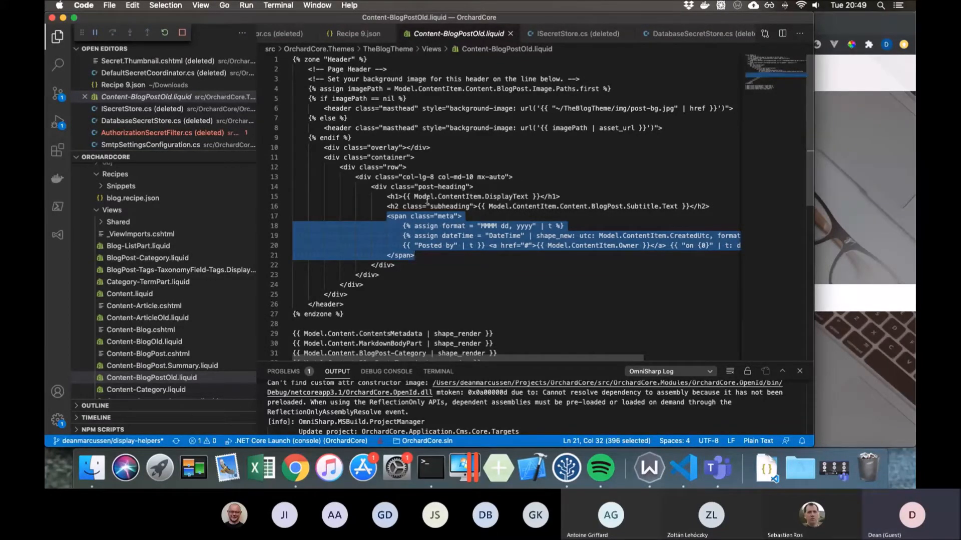
pyautogui.click(376, 316)
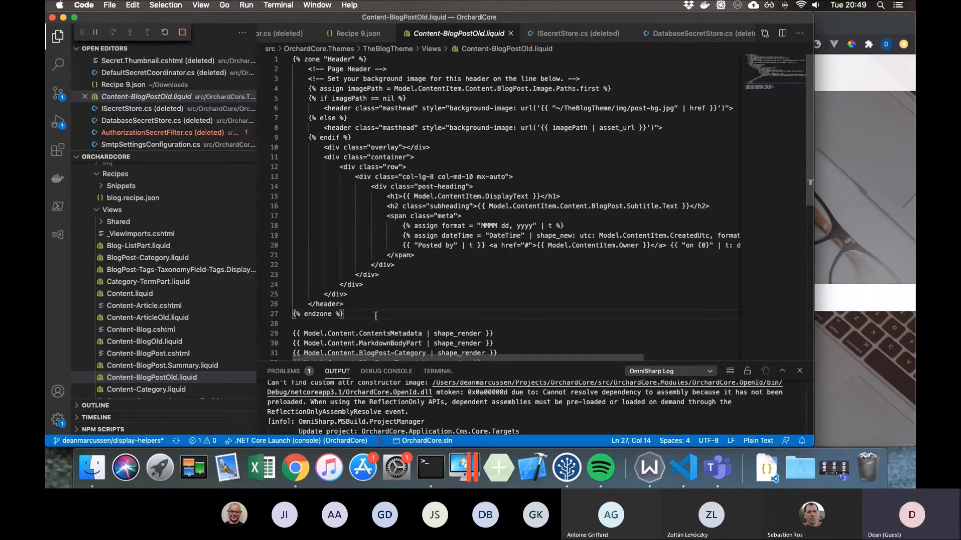
pyautogui.moveTo(393, 276)
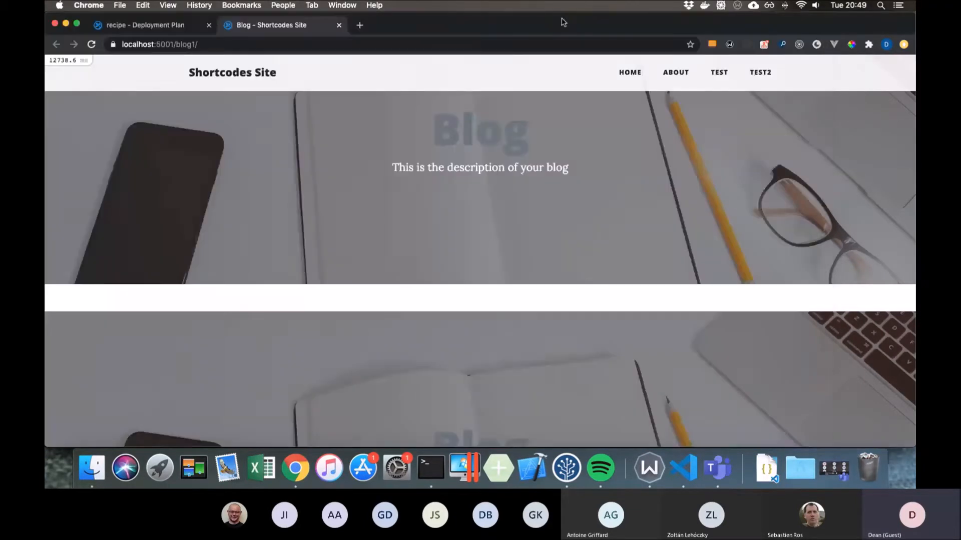
# Step: Switch Chrome to the angular-ivy-wd8eup StackBlitz window
pyautogui.click(342, 5)
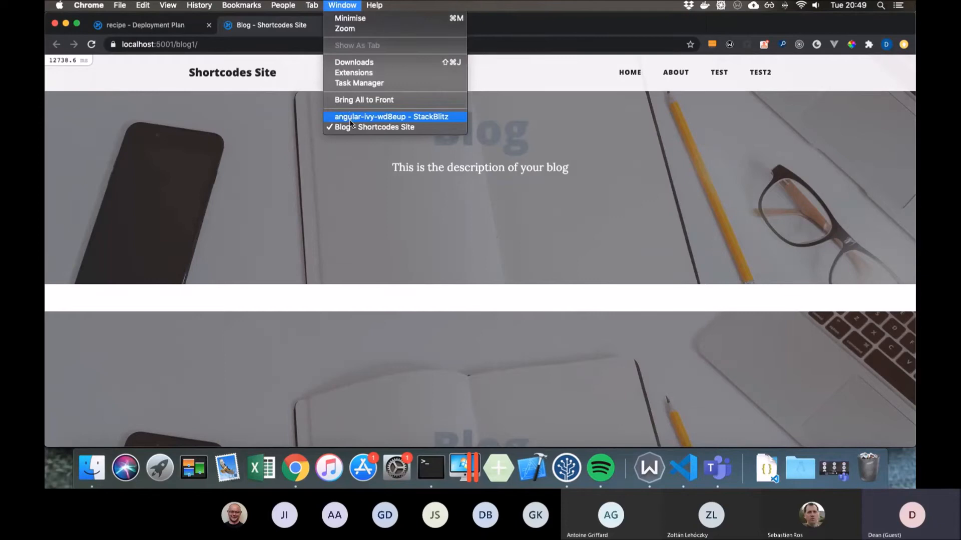
pyautogui.click(390, 116)
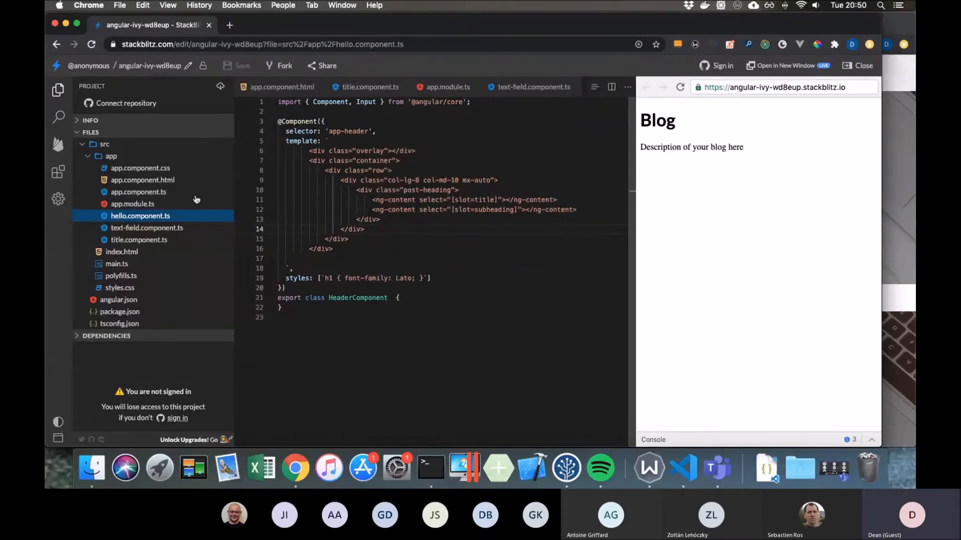
# Step: Inspect app-header, app-title and the title slot in app.component.html, then open hello.component.ts
pyautogui.click(142, 179)
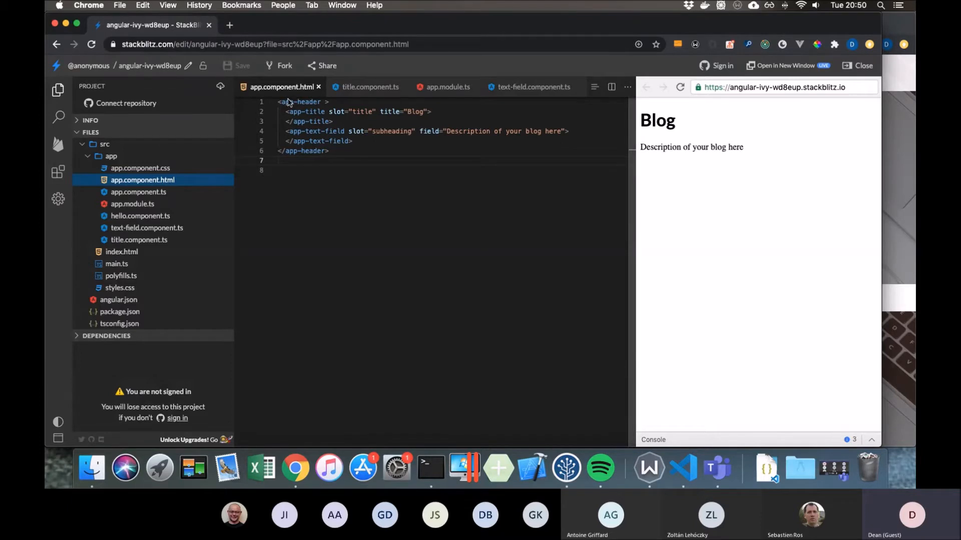
pyautogui.doubleClick(294, 102)
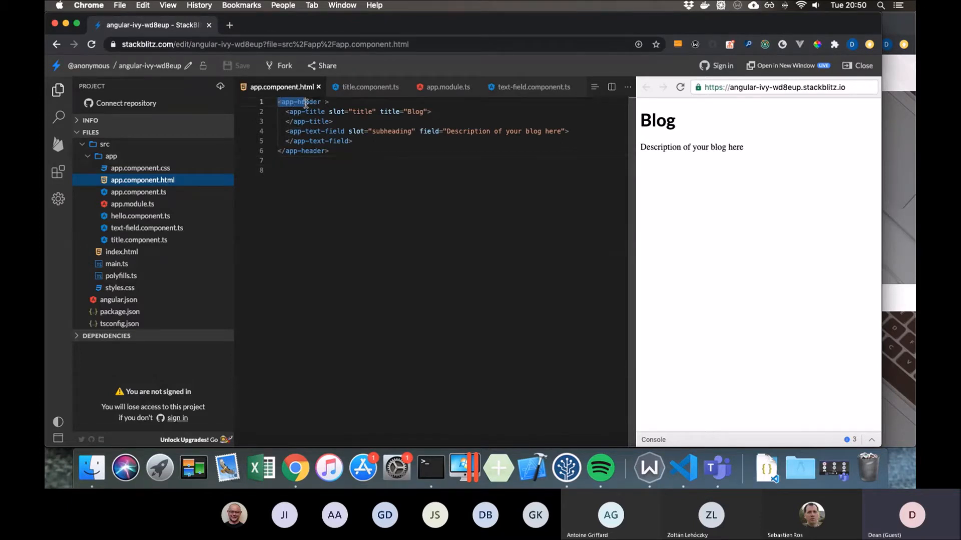
pyautogui.click(307, 111)
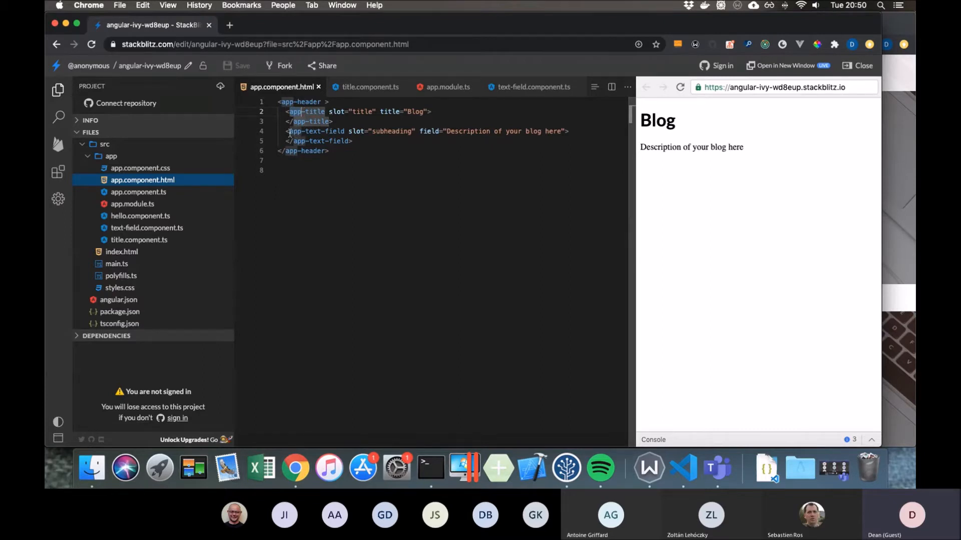
pyautogui.click(334, 121)
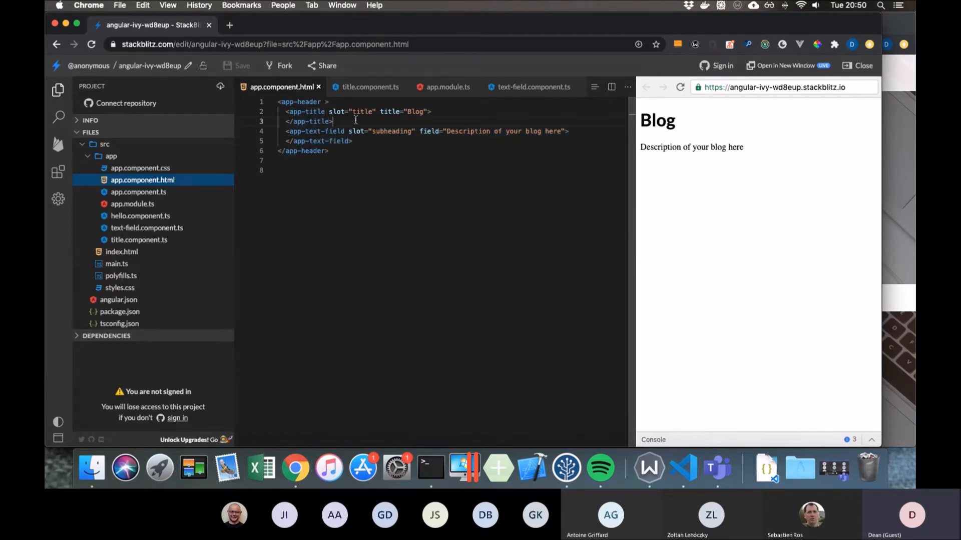
pyautogui.doubleClick(337, 111)
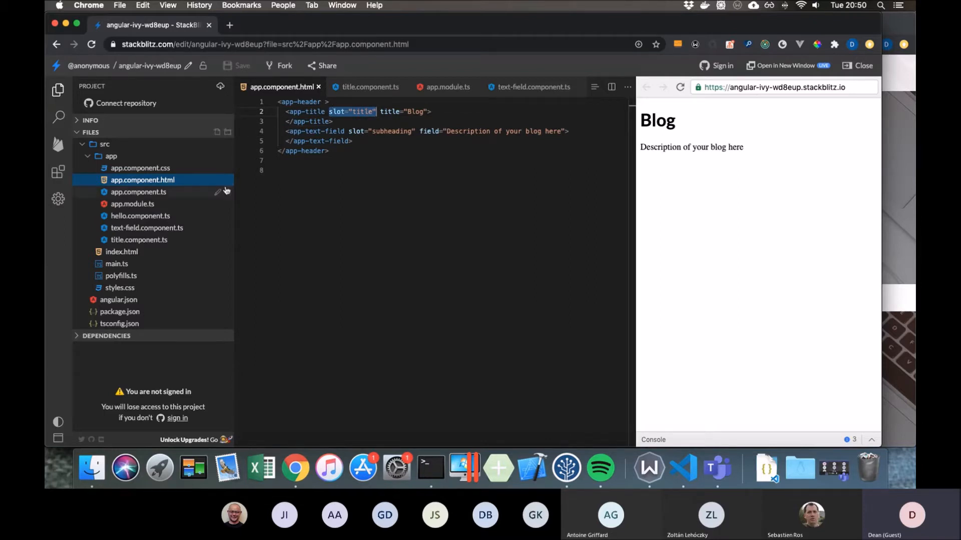
pyautogui.moveTo(164, 215)
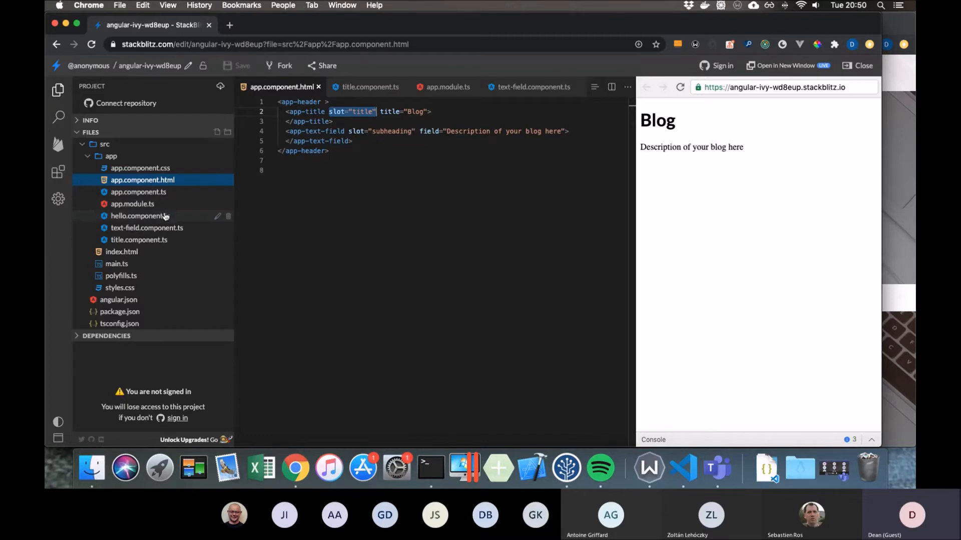
pyautogui.click(139, 216)
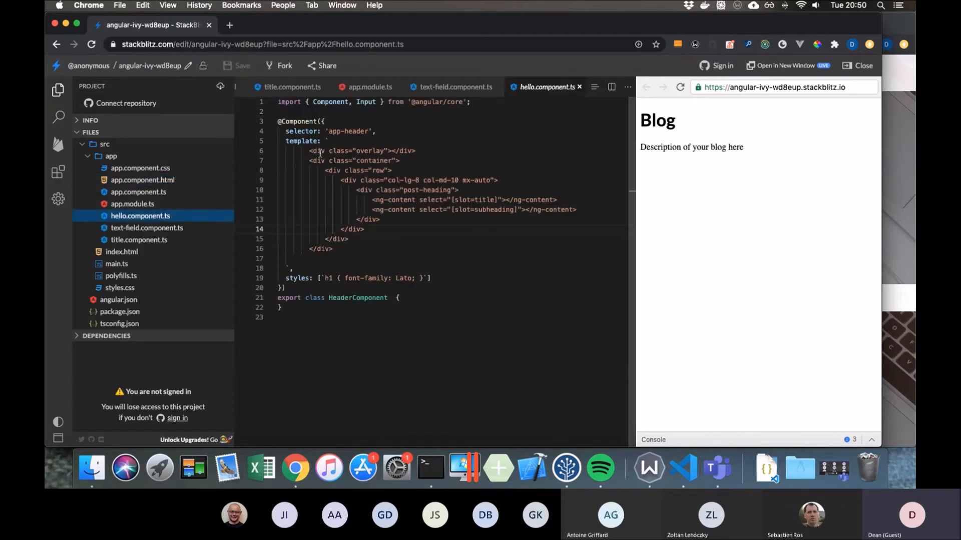
# Step: Highlight the title and subheading ng-content lines, then return to app.component.html
pyautogui.moveTo(314, 150); pyautogui.dragTo(450, 180)
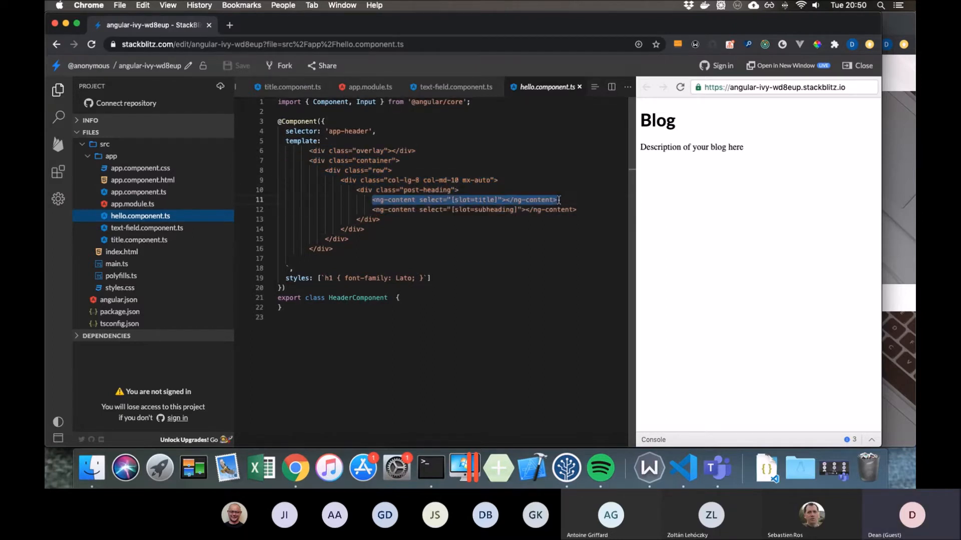
pyautogui.scroll(3)
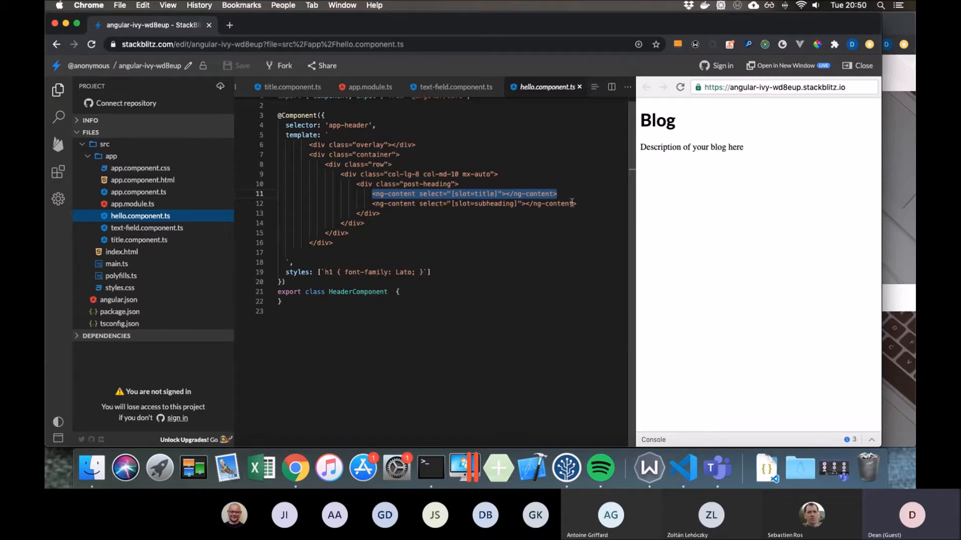
pyautogui.click(578, 204)
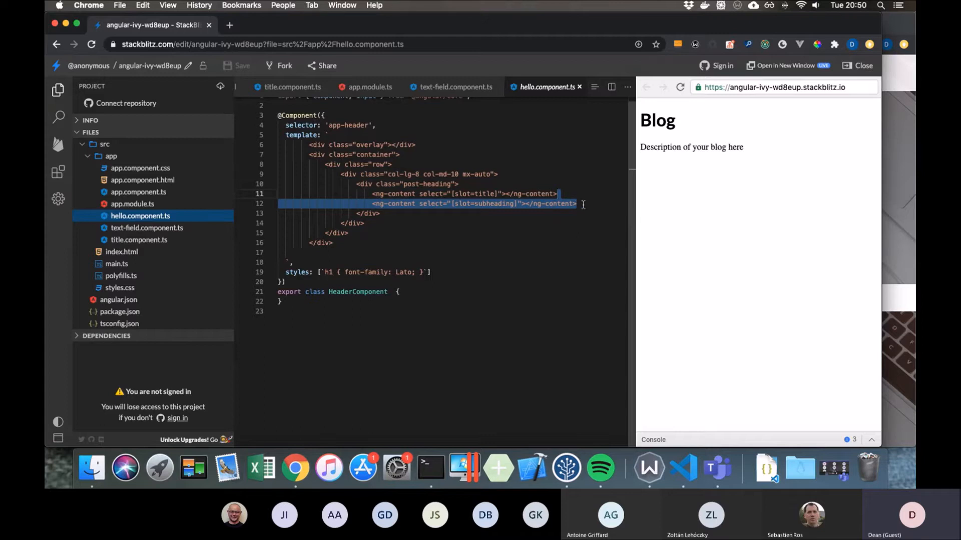
pyautogui.moveTo(522, 203)
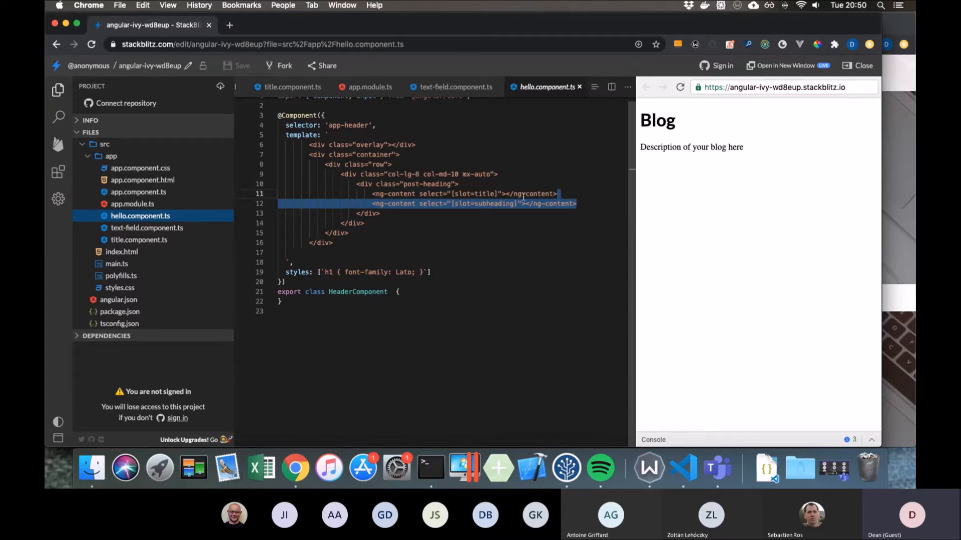
pyautogui.click(142, 180)
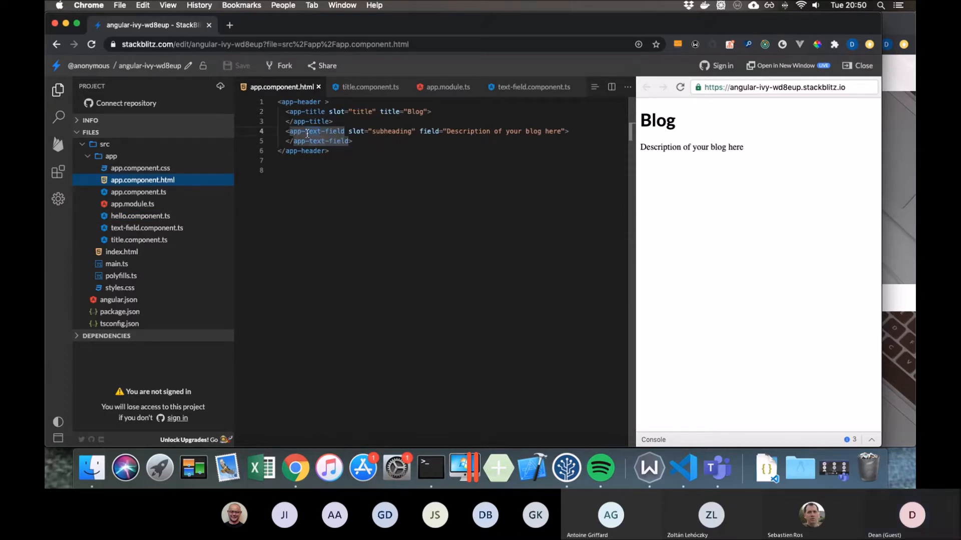
# Step: Rename app-text-field to app-html-subheading, then switch back to the blog theme code
pyautogui.write('html')
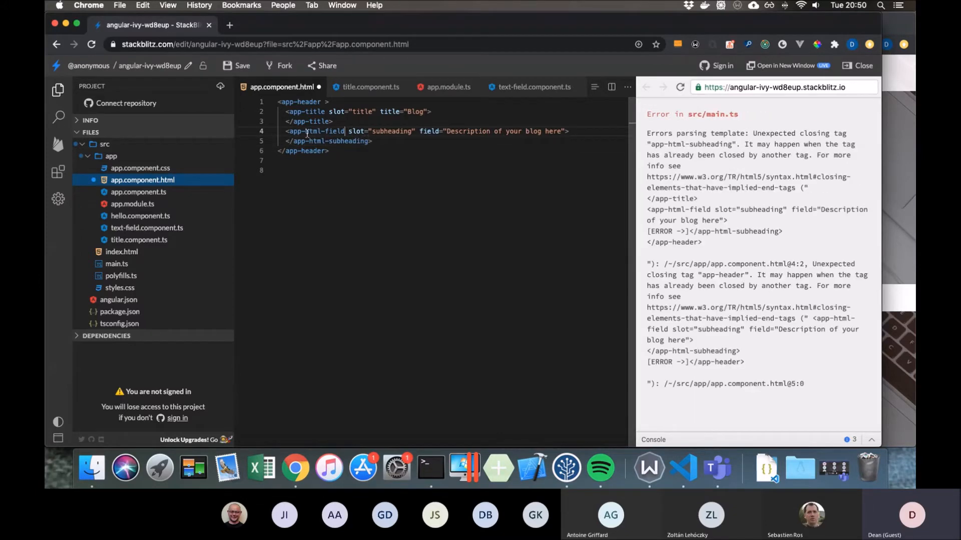
pyautogui.write('subheading')
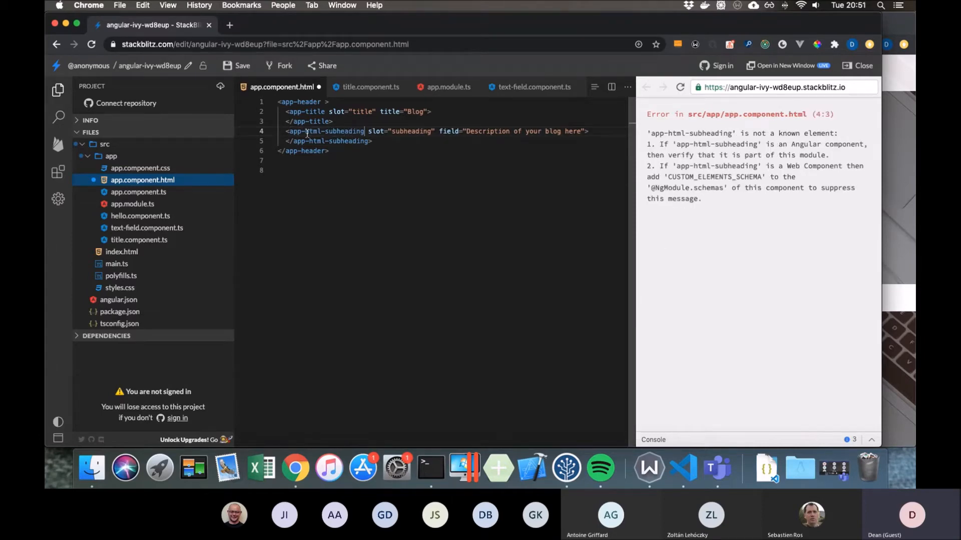
pyautogui.moveTo(291, 91)
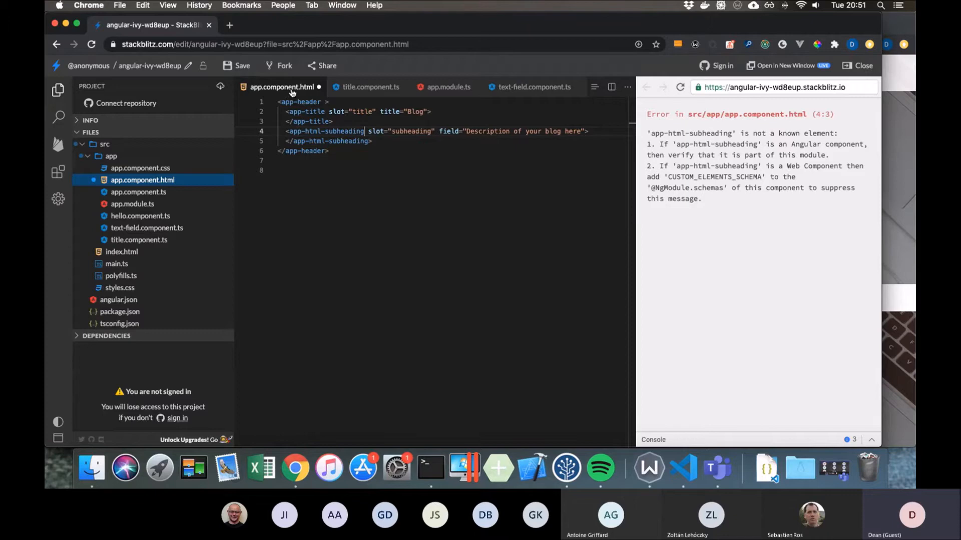
pyautogui.moveTo(287, 38)
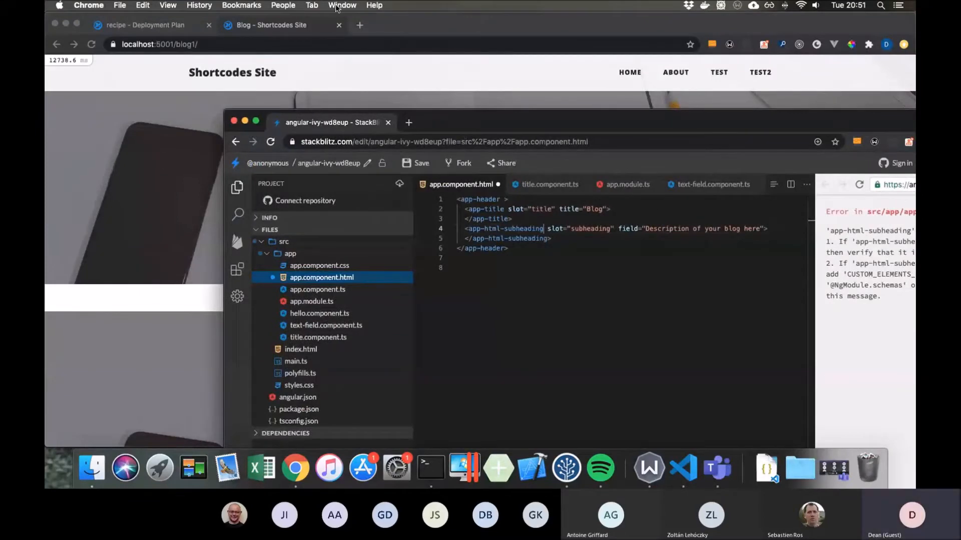
pyautogui.click(342, 5)
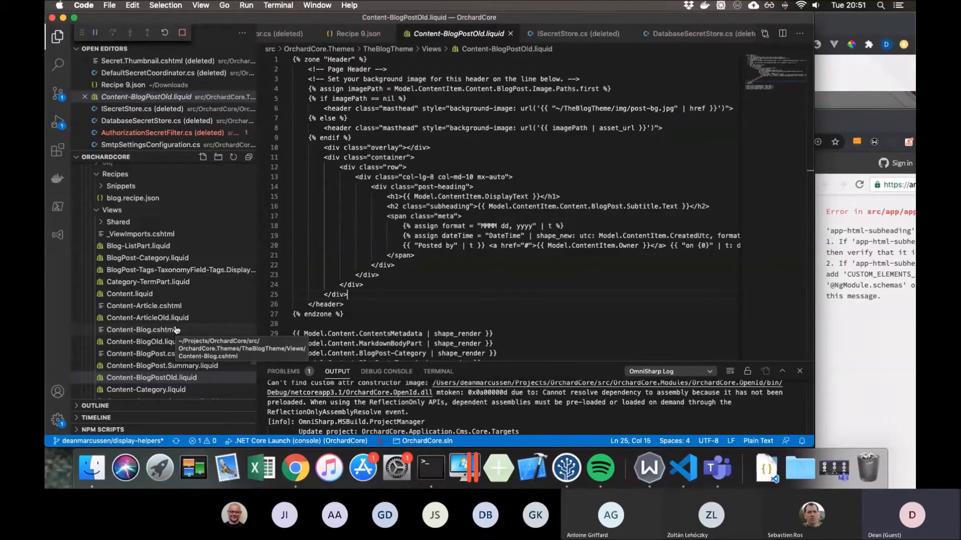
# Step: Compare Content-Blog.cshtml with Content-BlogOld.liquid, ending on the Razor template
pyautogui.click(142, 330)
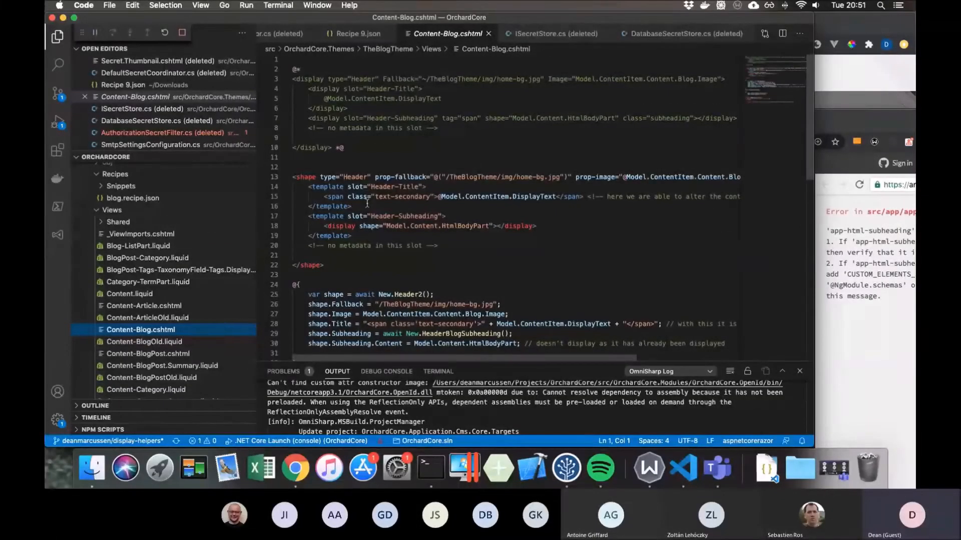
pyautogui.click(144, 341)
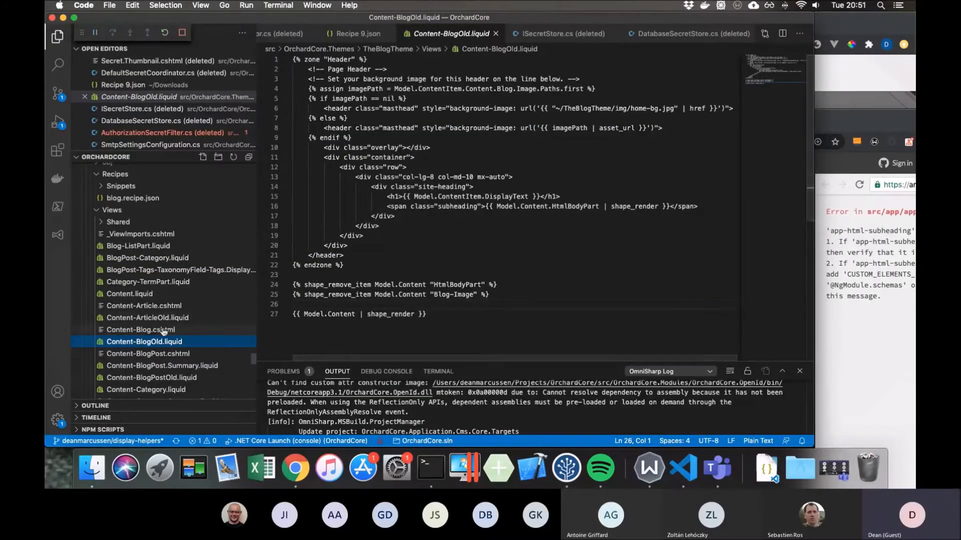
pyautogui.click(142, 330)
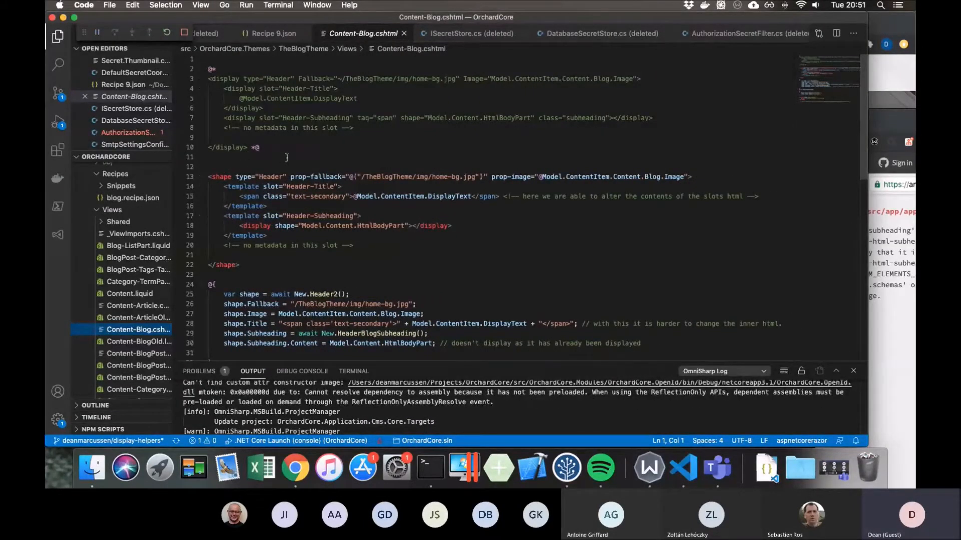
# Step: Highlight 'display' and 'Subheading' in Content-Blog.cshtml's header slot templates
pyautogui.click(222, 173)
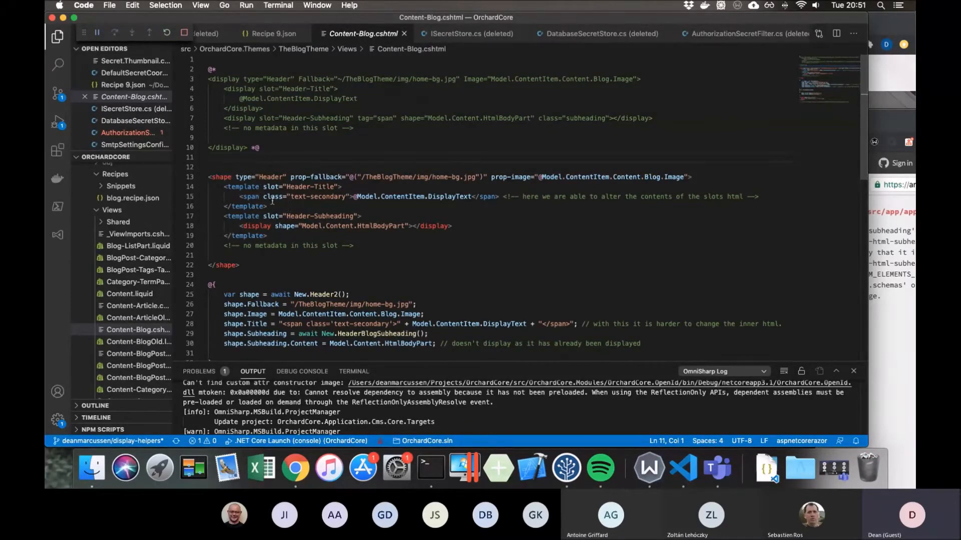
pyautogui.doubleClick(250, 197)
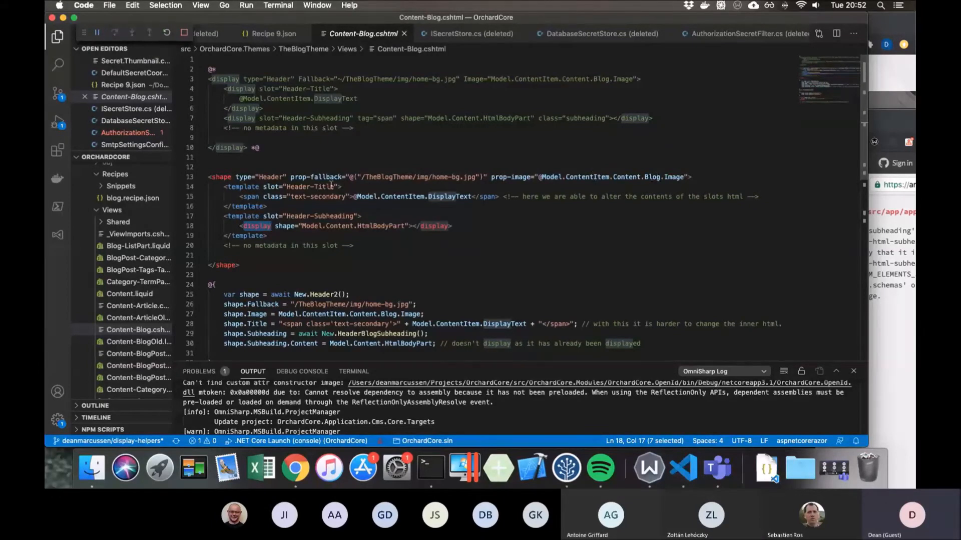
pyautogui.doubleClick(324, 187)
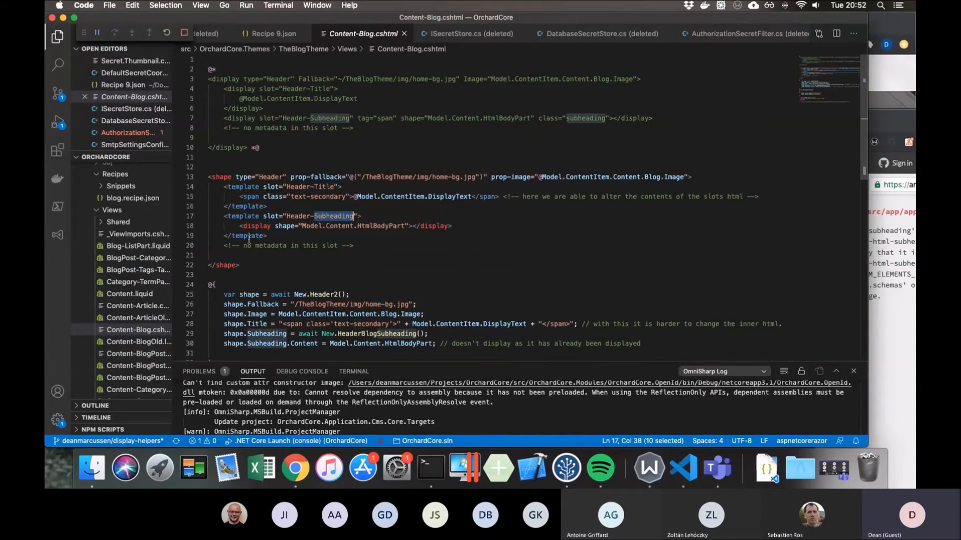
pyautogui.click(266, 236)
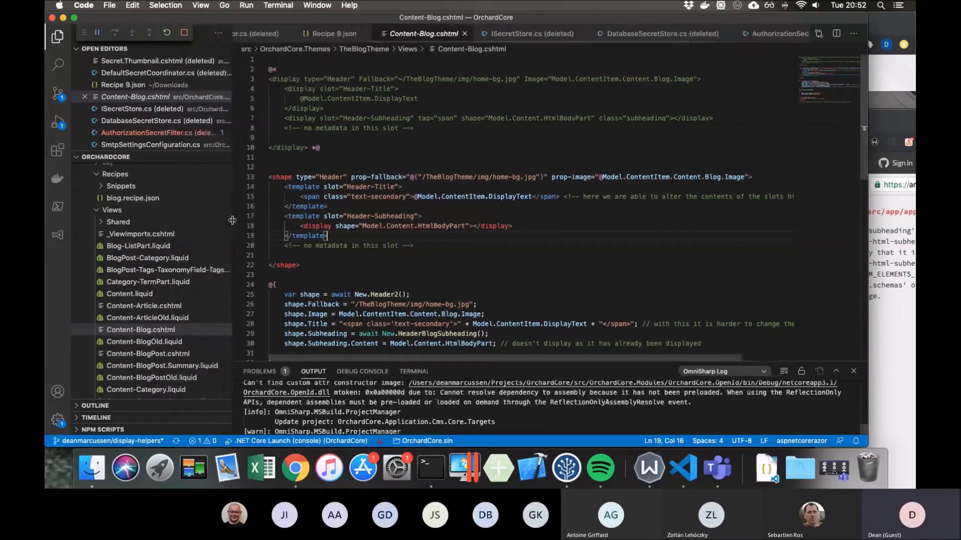
pyautogui.scroll(-3)
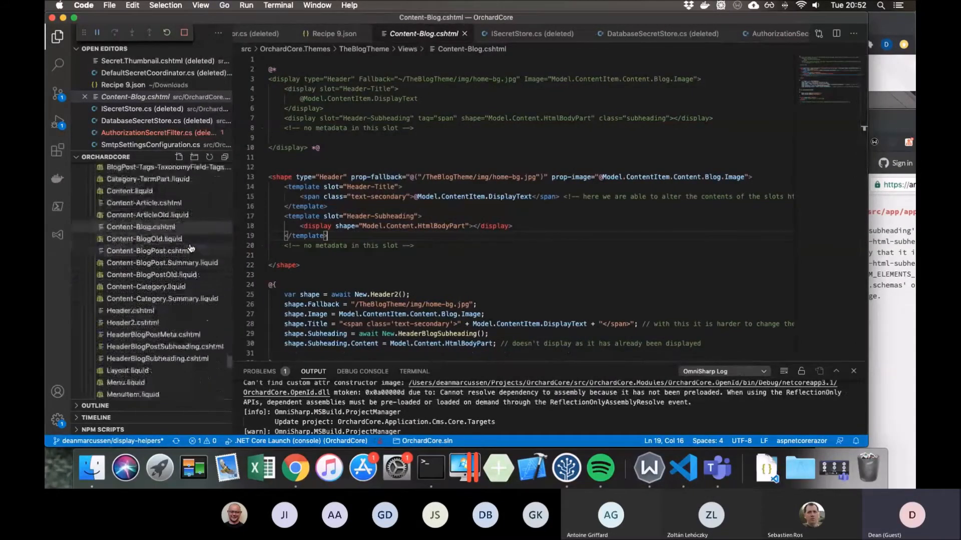
pyautogui.click(141, 224)
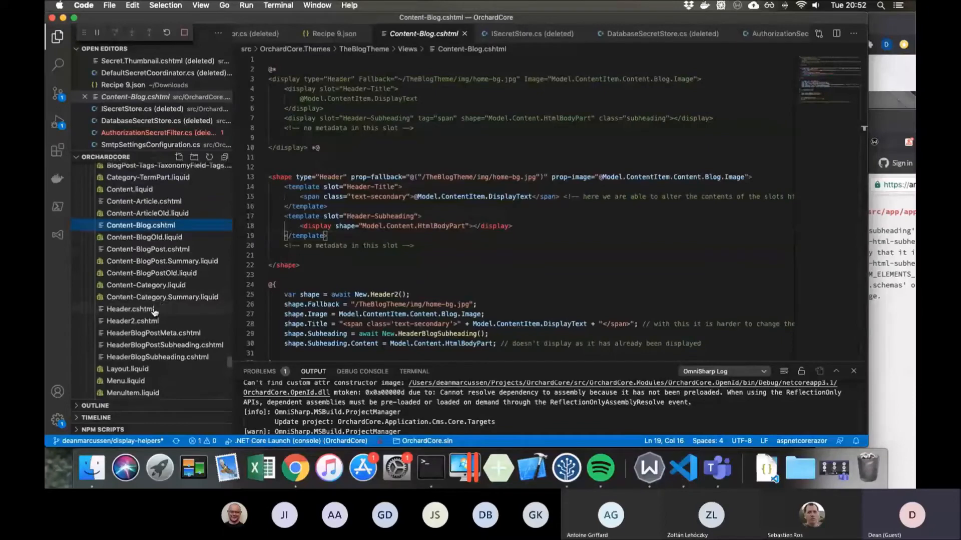
# Step: Open Header.cshtml and highlight 'Meta' and 'False' on the optional Header-Meta slot
pyautogui.click(129, 309)
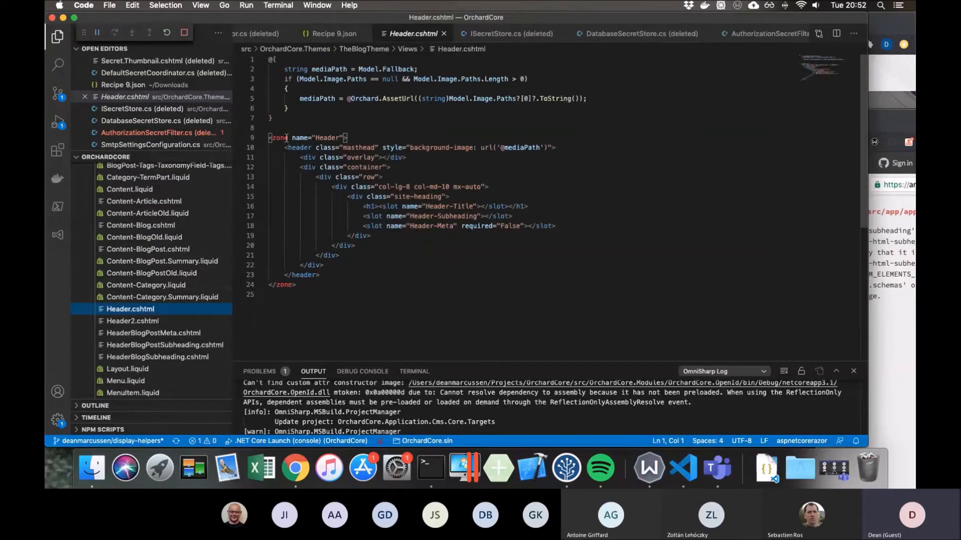
pyautogui.doubleClick(327, 137)
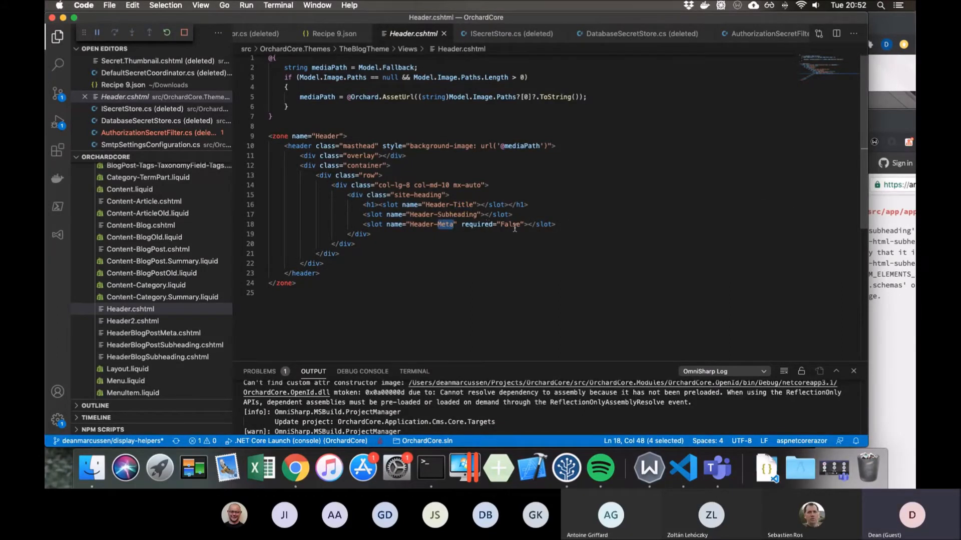
pyautogui.doubleClick(510, 224)
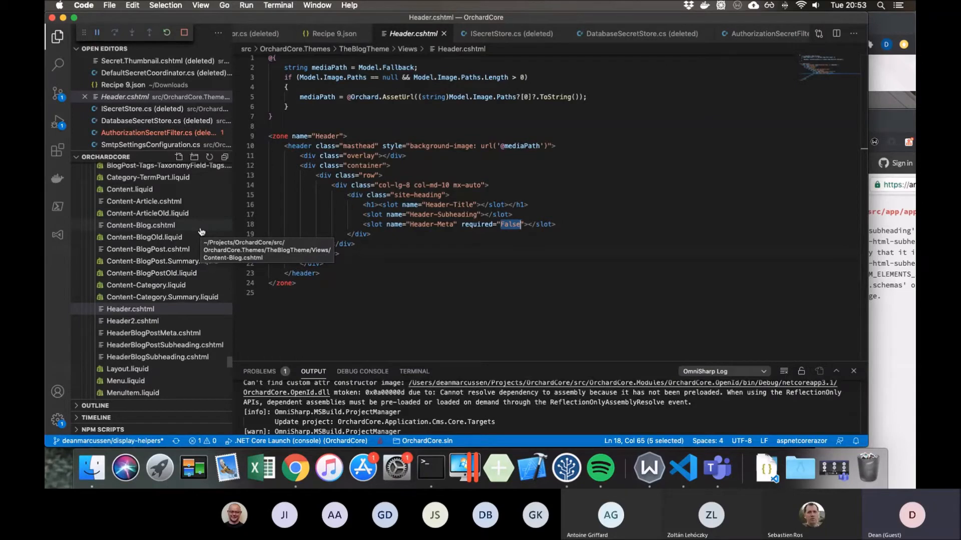
pyautogui.click(139, 225)
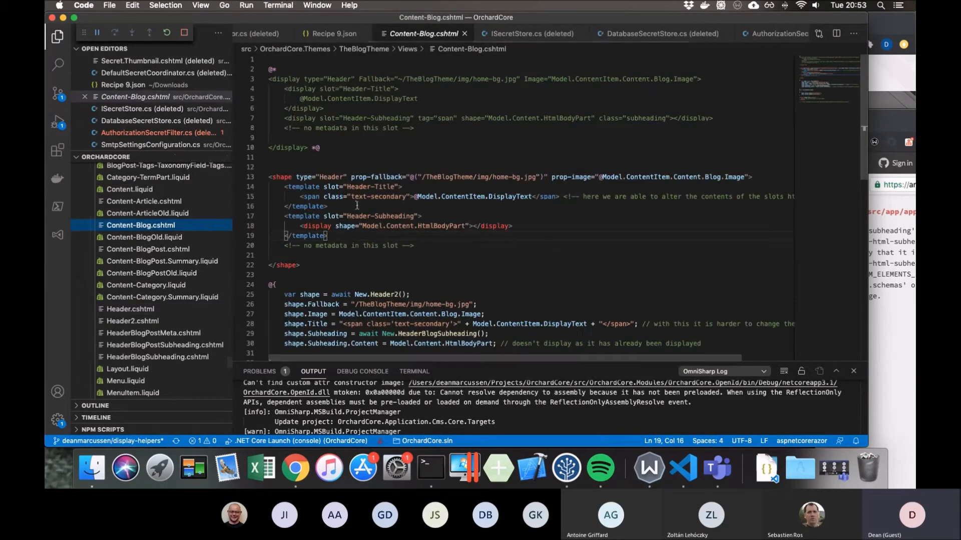
pyautogui.scroll(-3)
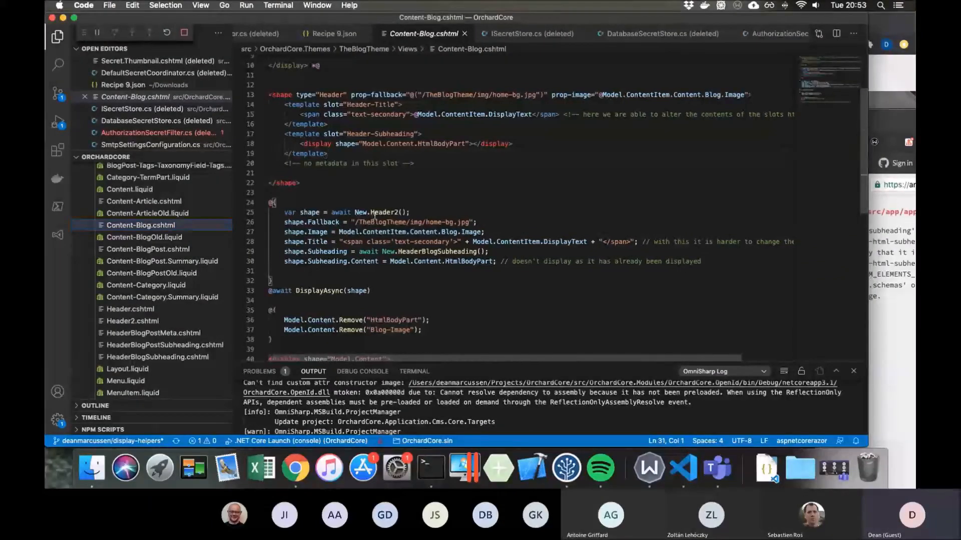
pyautogui.doubleClick(382, 212)
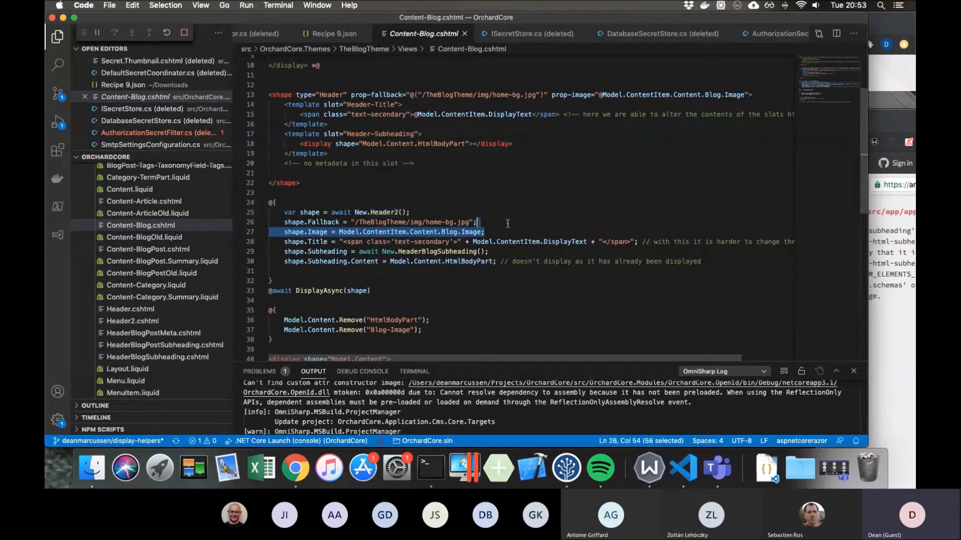
pyautogui.click(415, 242)
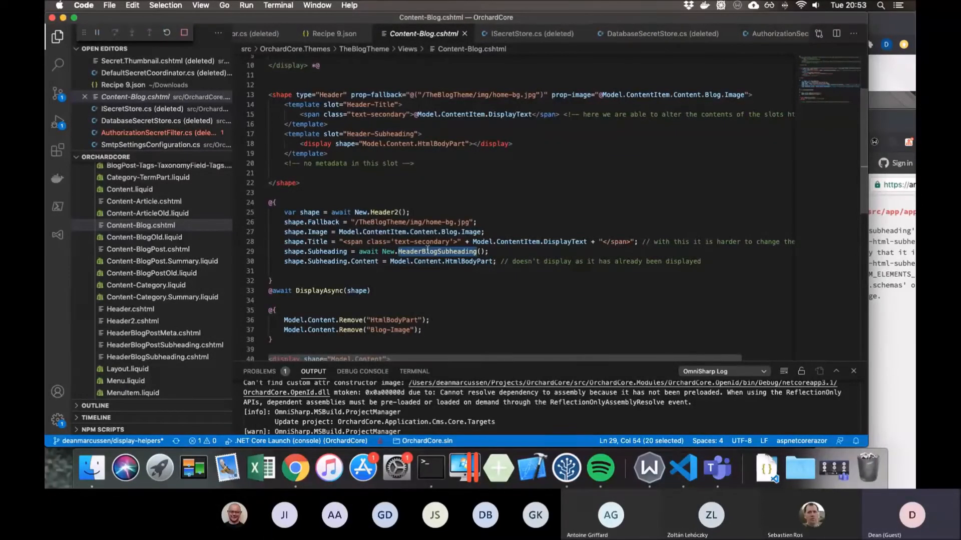
pyautogui.scroll(-3)
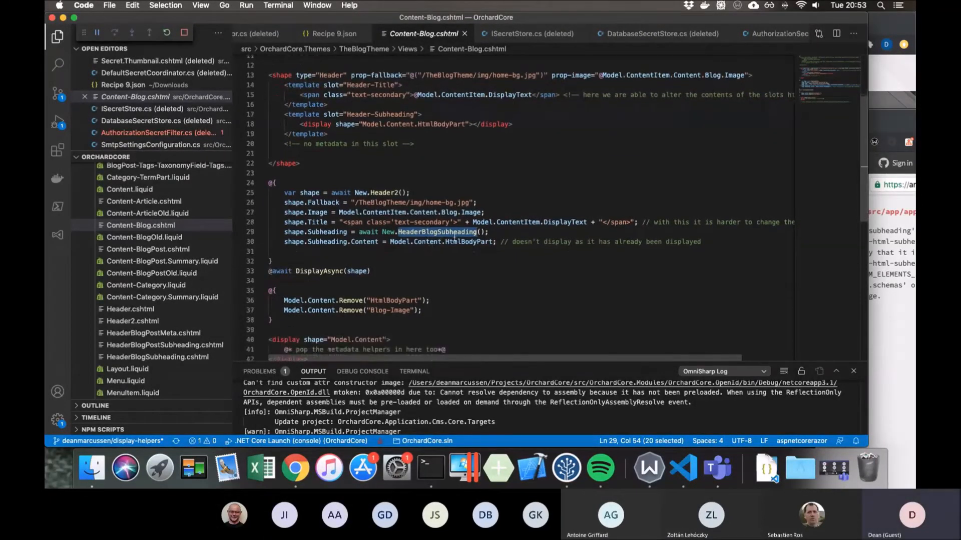
pyautogui.doubleClick(467, 241)
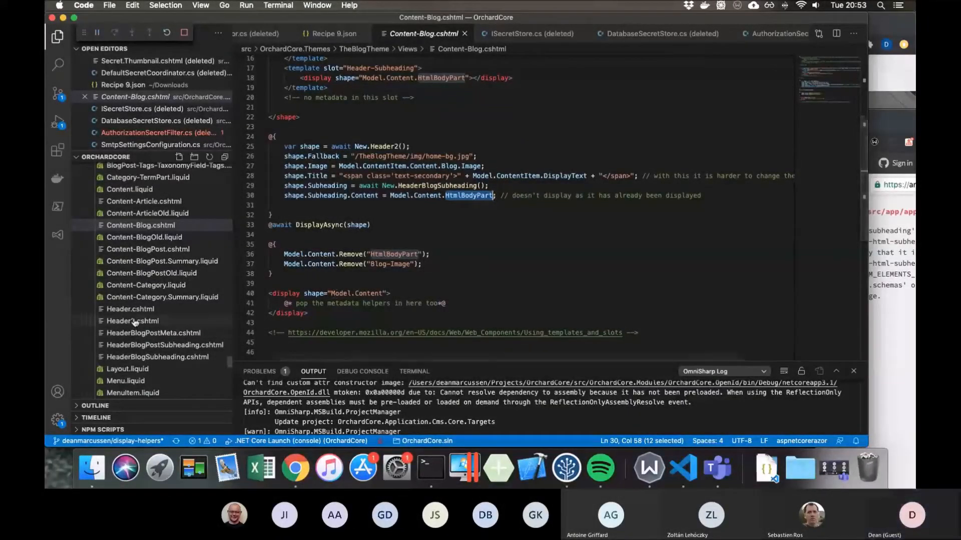
# Step: Browse the Header2, HeaderBlogPostMeta, HeaderBlogPostSubheading and HeaderBlogSubheading templates
pyautogui.click(132, 321)
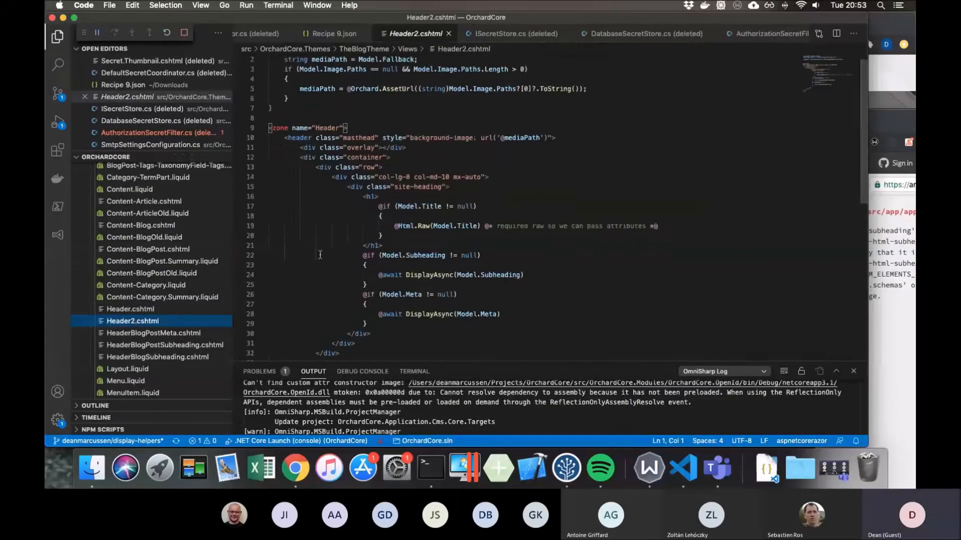
pyautogui.scroll(-3)
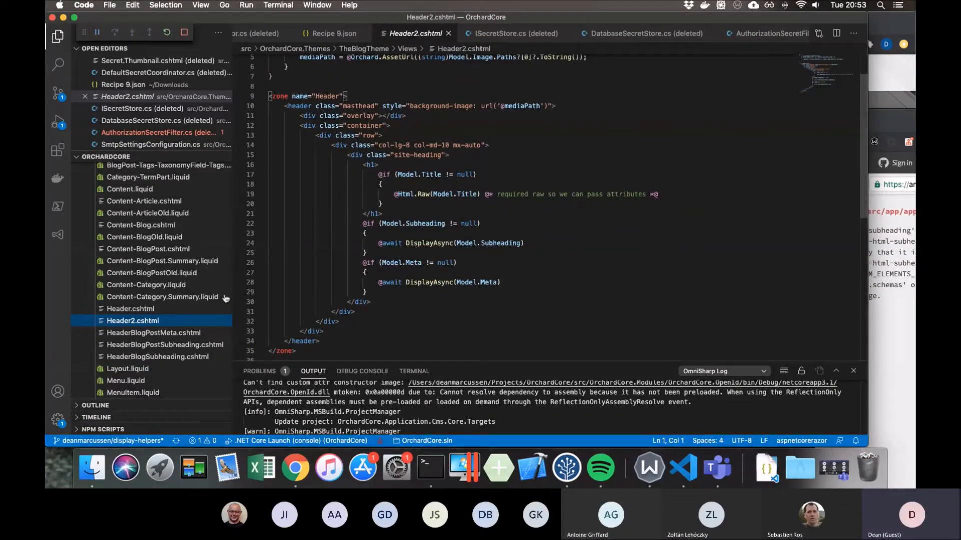
pyautogui.click(153, 333)
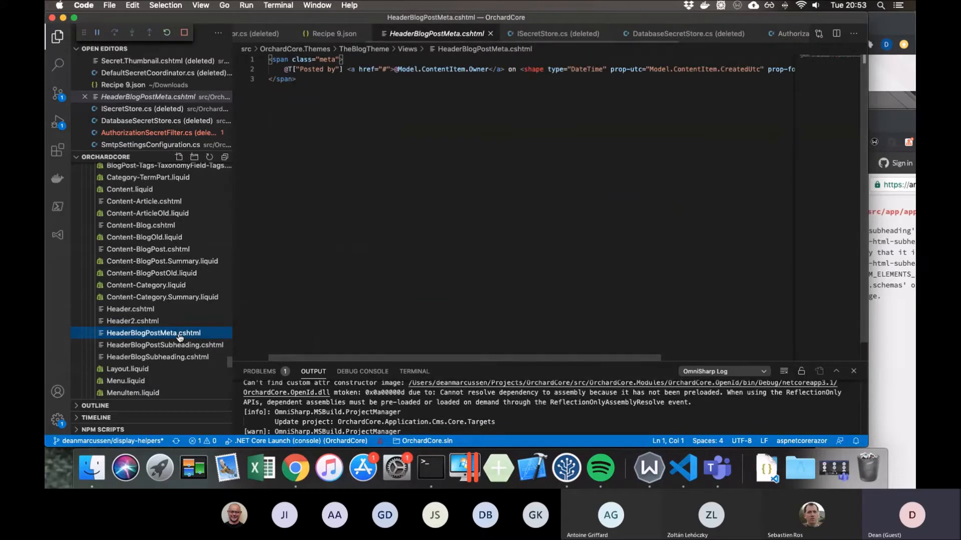
pyautogui.click(164, 345)
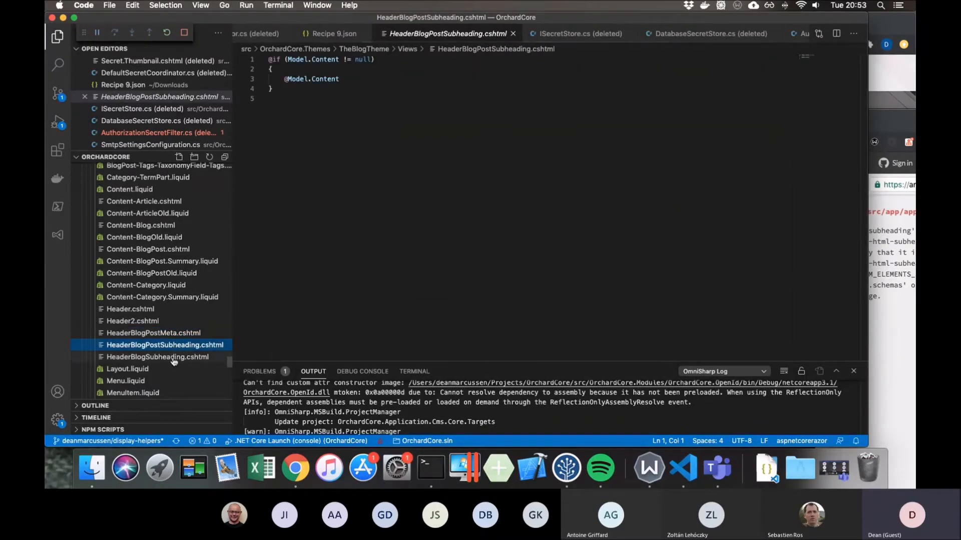
pyautogui.click(157, 357)
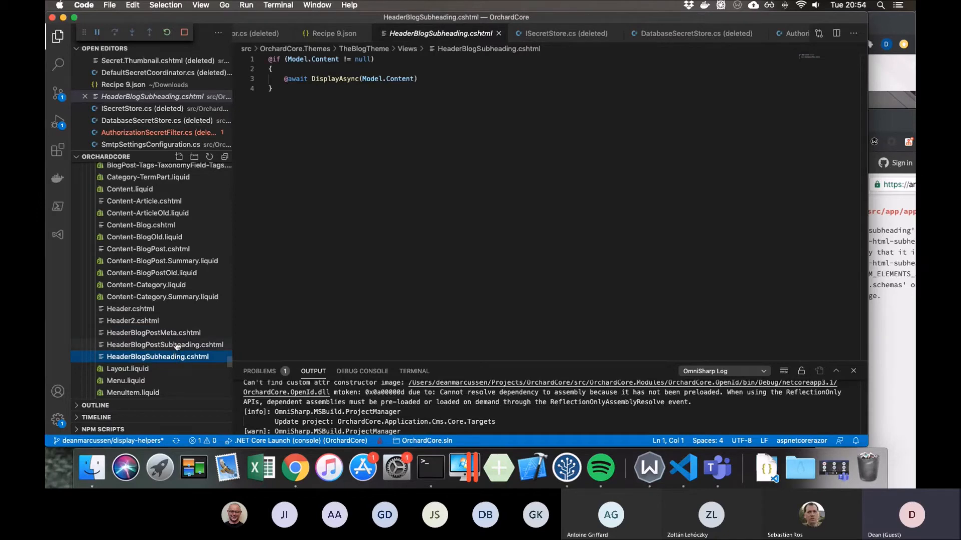
pyautogui.moveTo(174, 322)
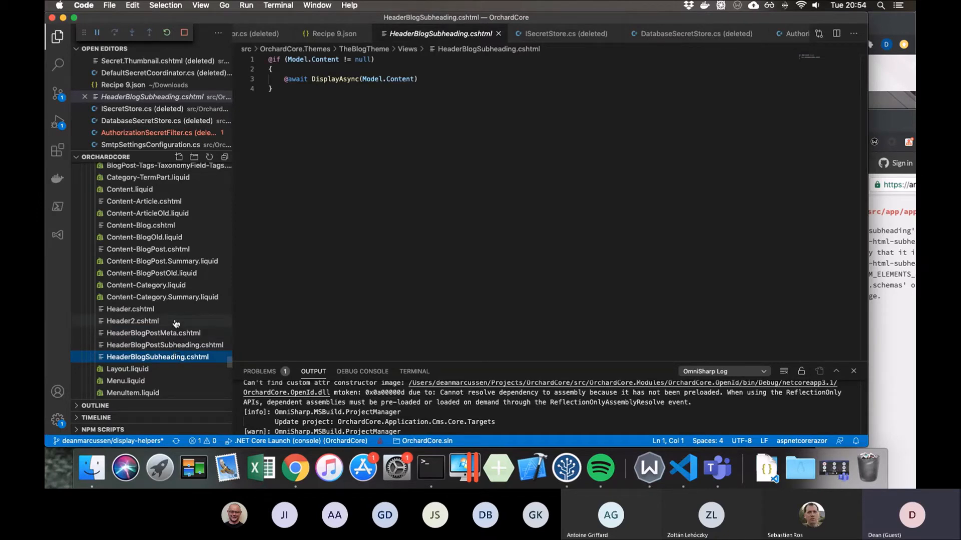
pyautogui.moveTo(175, 323)
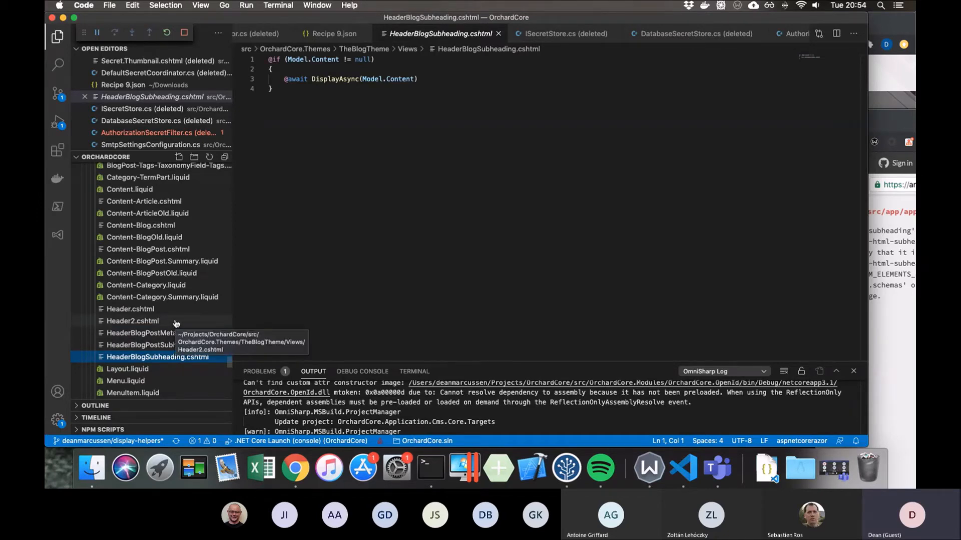
pyautogui.moveTo(174, 320)
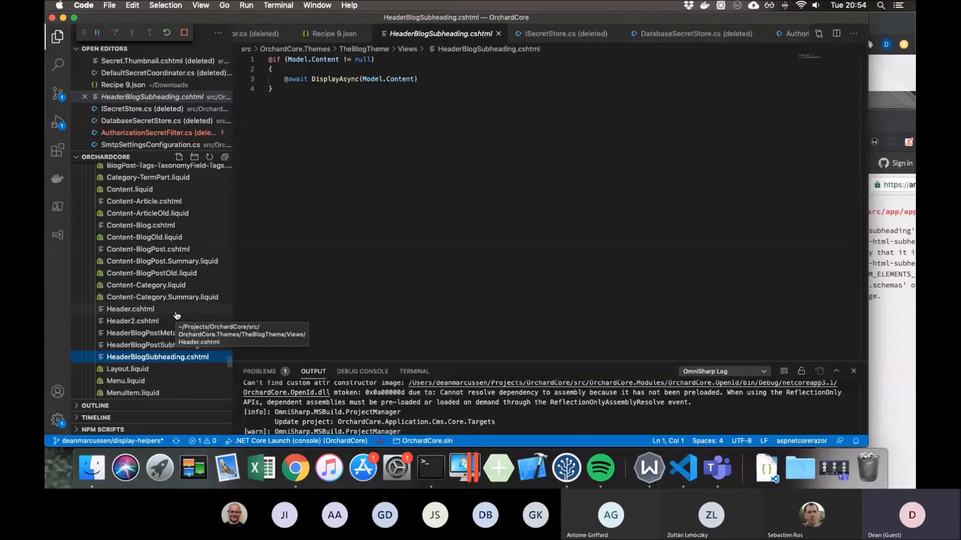
pyautogui.moveTo(152, 296)
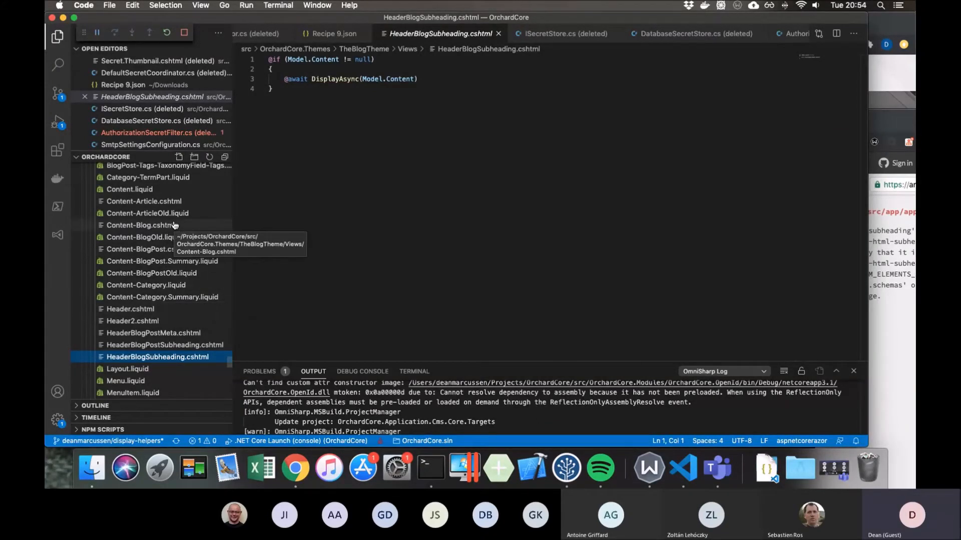
# Step: Compare header slots in Content-Blog.cshtml and Content-BlogPost.cshtml, then follow the MDN slots link
pyautogui.click(144, 225)
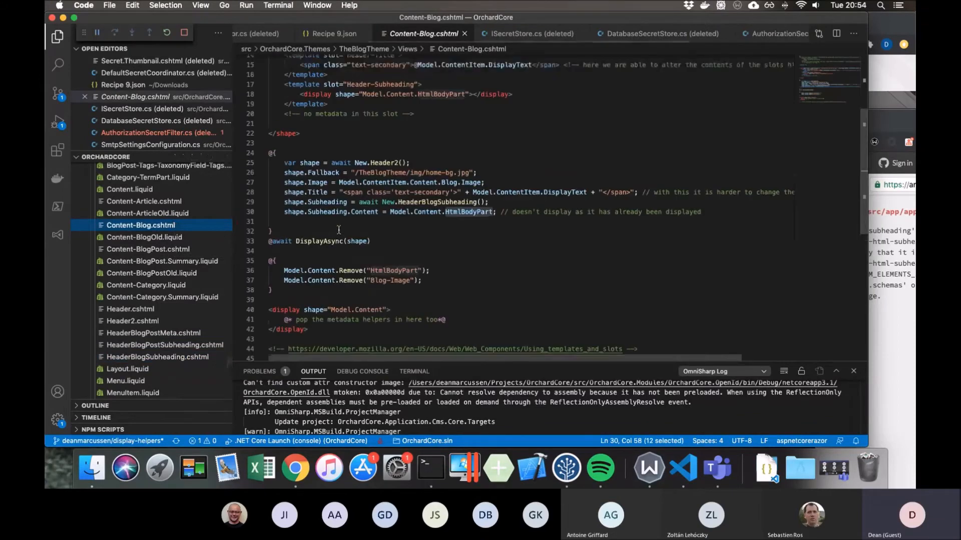
pyautogui.scroll(3)
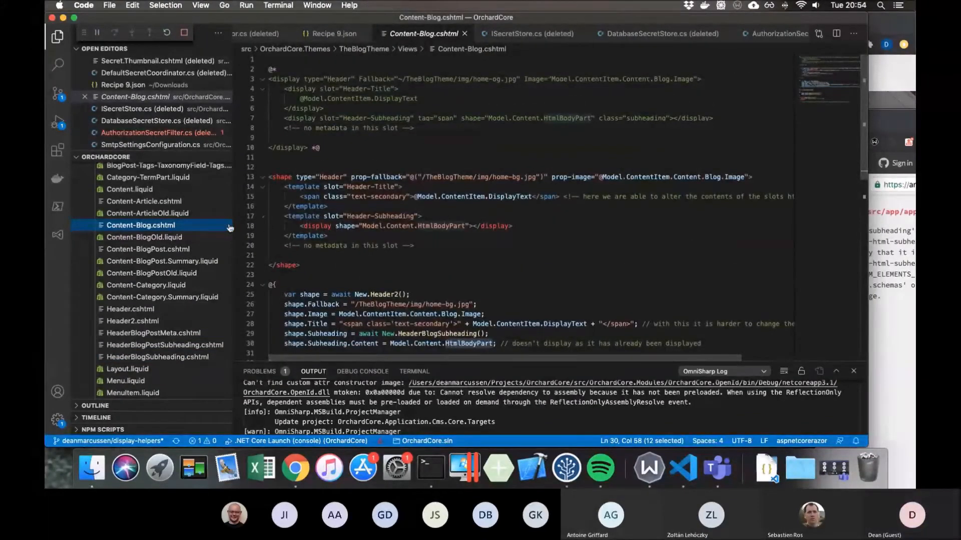
pyautogui.moveTo(178, 251)
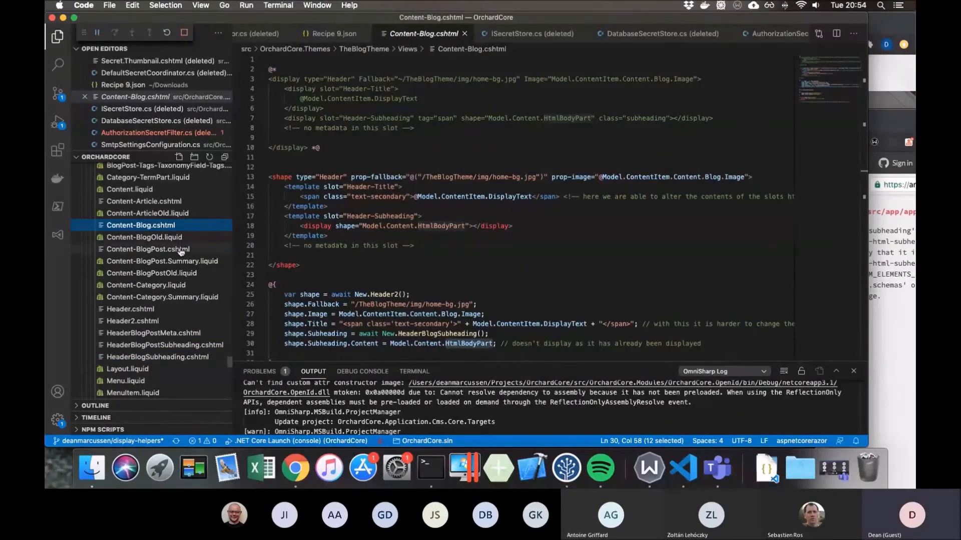
pyautogui.click(148, 249)
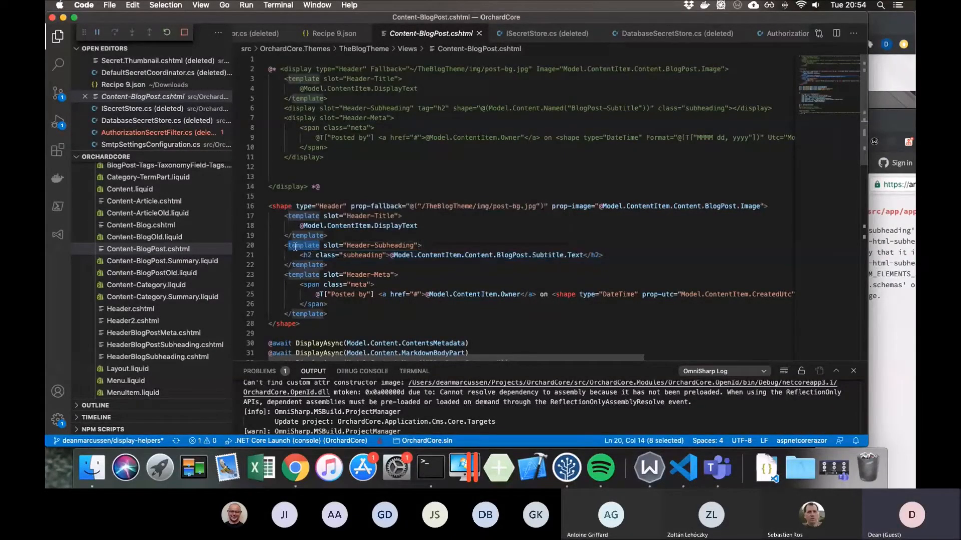
pyautogui.click(148, 225)
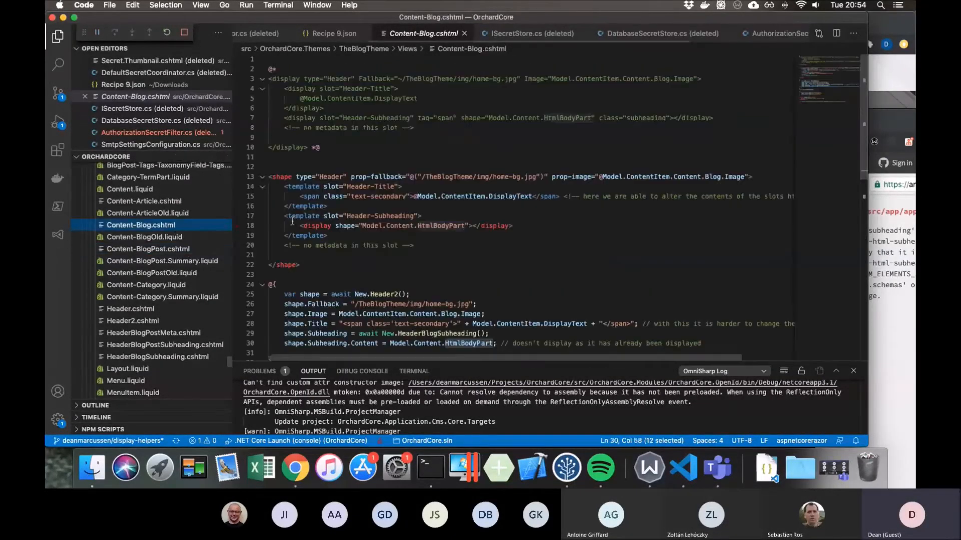
pyautogui.scroll(-3)
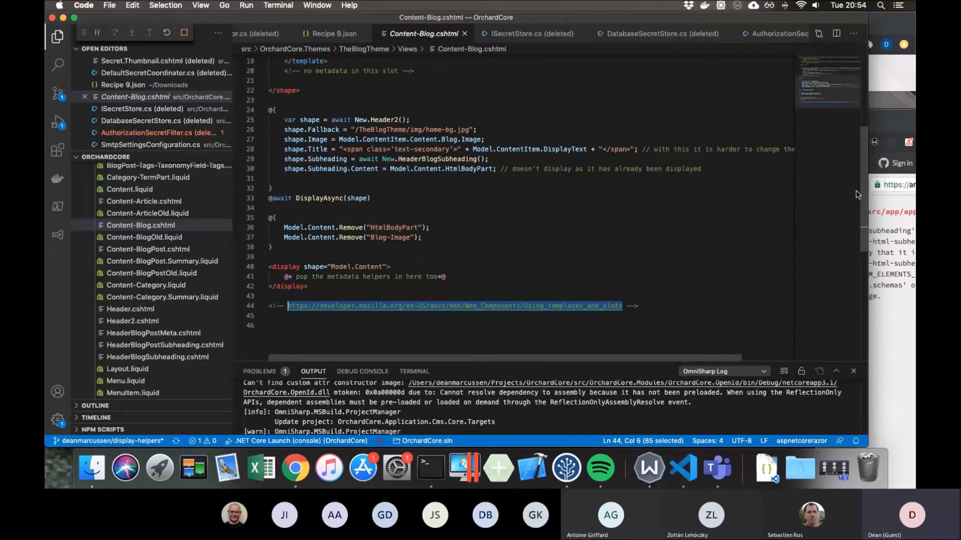
pyautogui.click(295, 467)
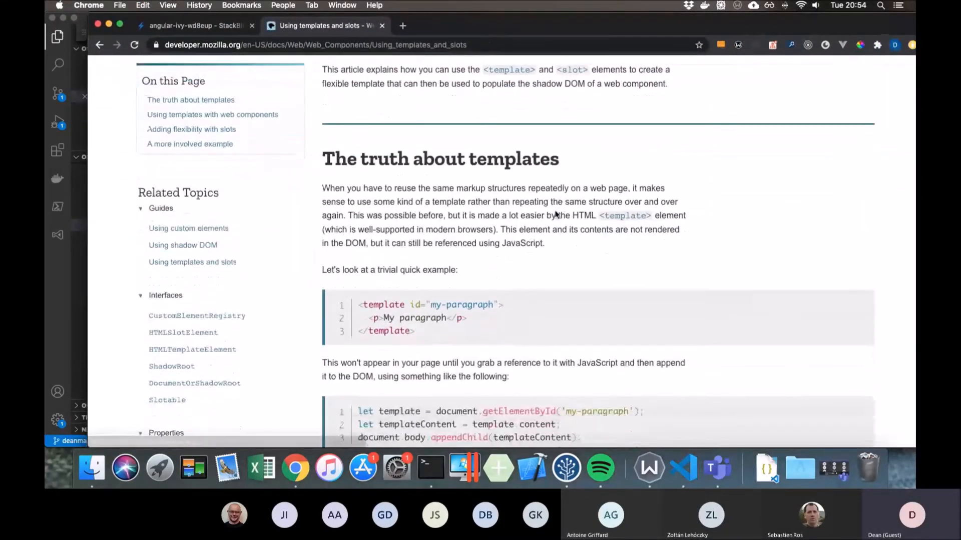
# Step: Scroll MDN's 'Using templates and slots' page down to the 'Adding flexibility with slots' examples
pyautogui.scroll(-3)
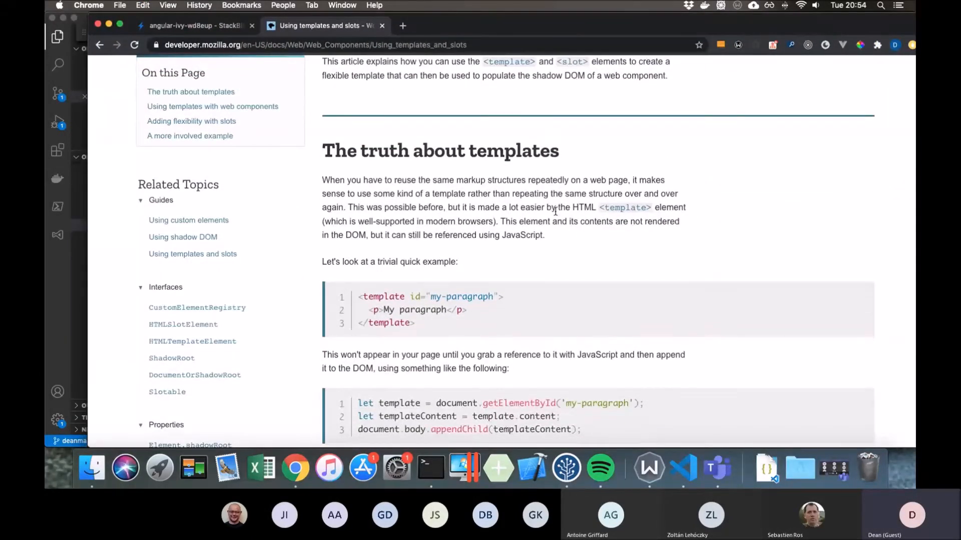
pyautogui.moveTo(558, 232)
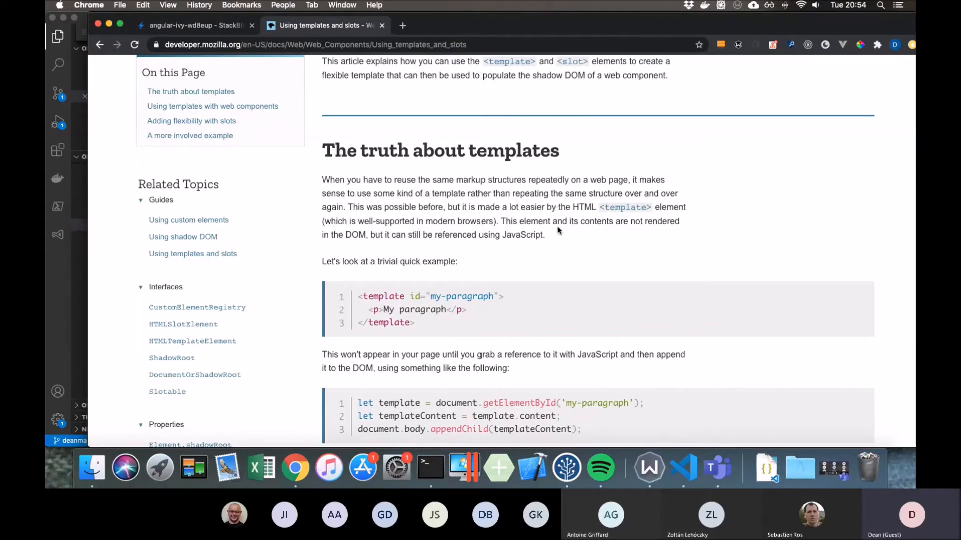
pyautogui.scroll(-3)
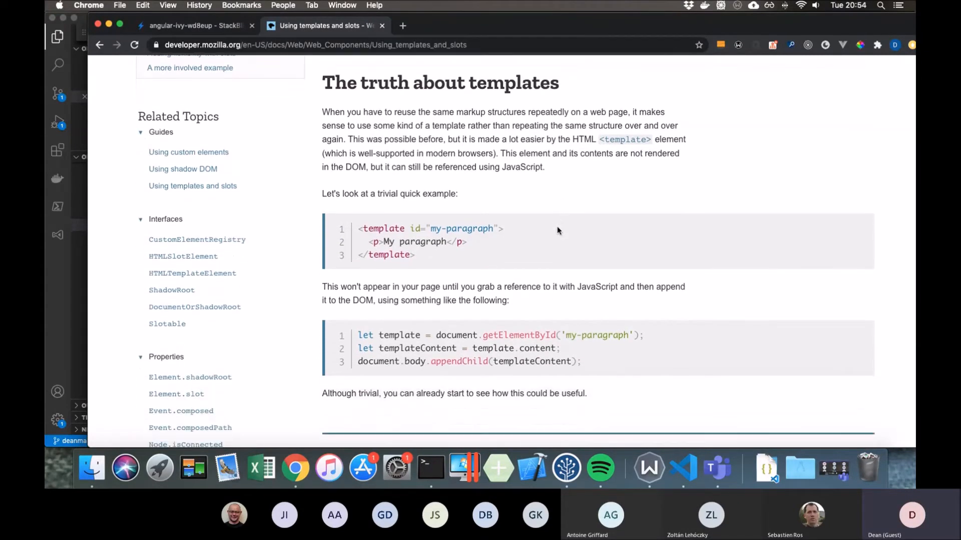
pyautogui.scroll(-3)
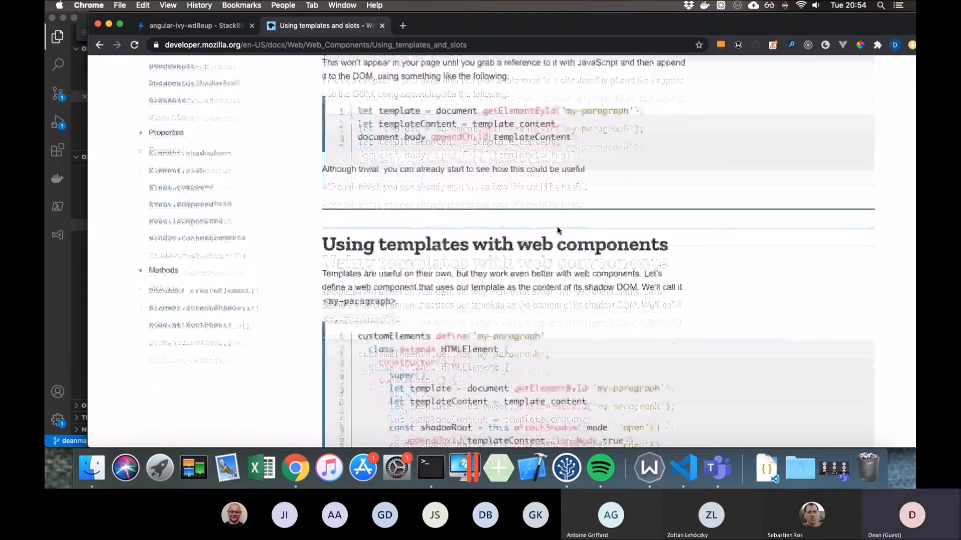
pyautogui.scroll(-3)
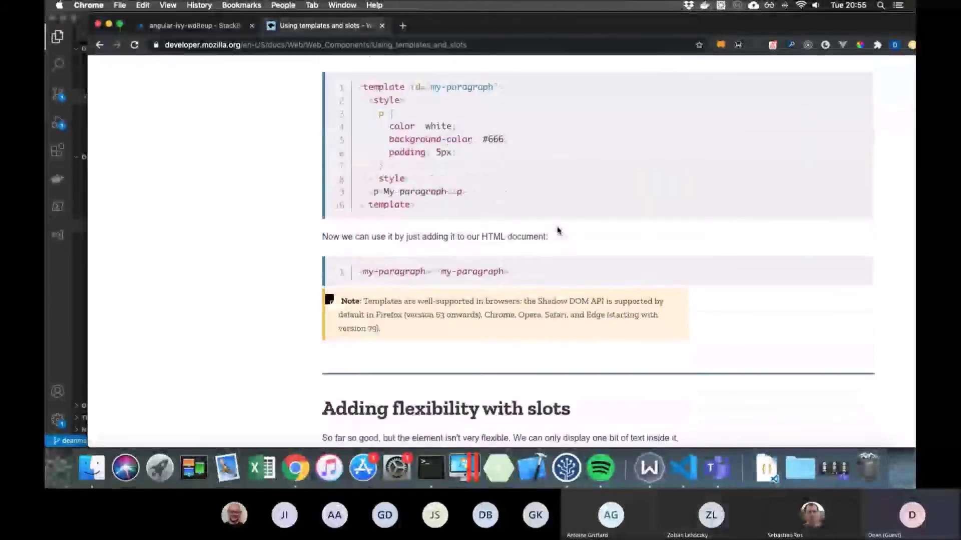
pyautogui.scroll(-3)
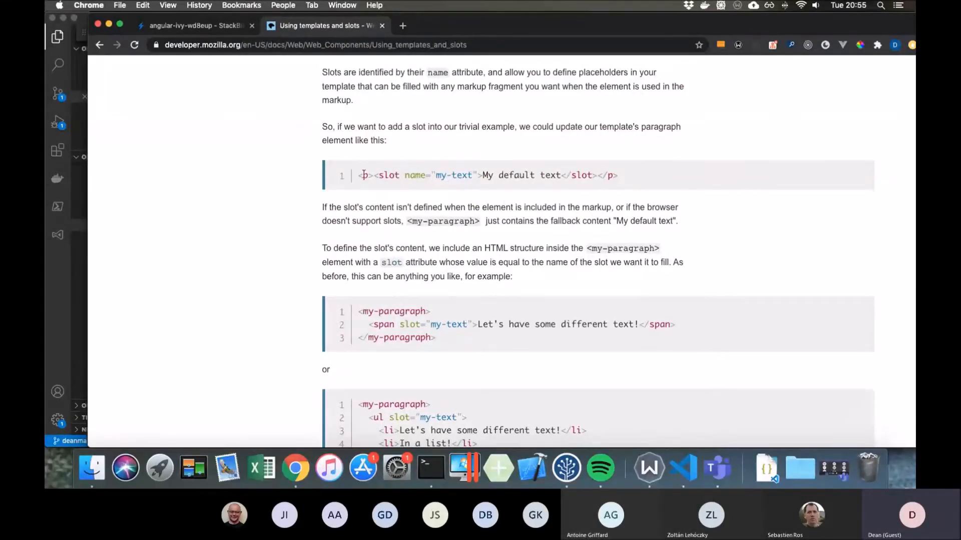
pyautogui.moveTo(396, 332)
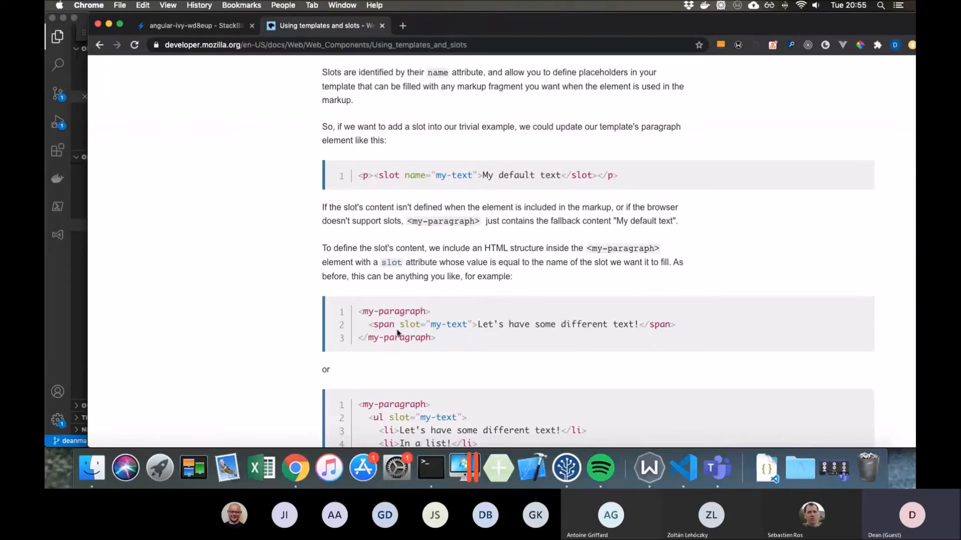
pyautogui.scroll(-3)
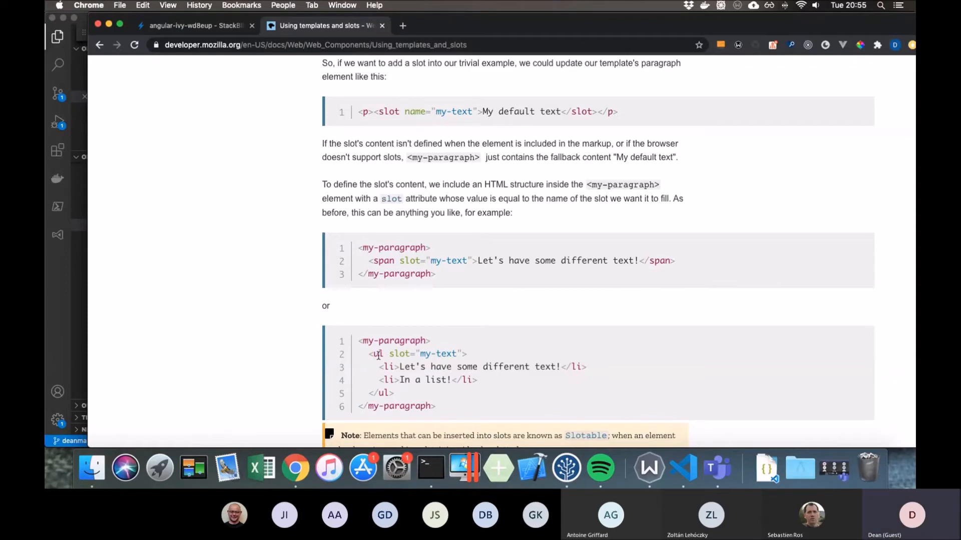
pyautogui.moveTo(387, 366)
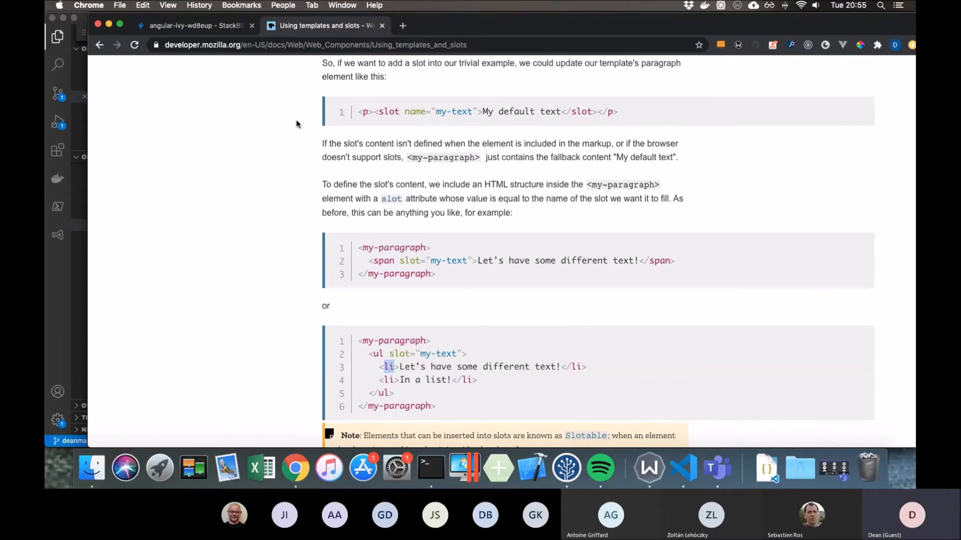
pyautogui.moveTo(120, 110)
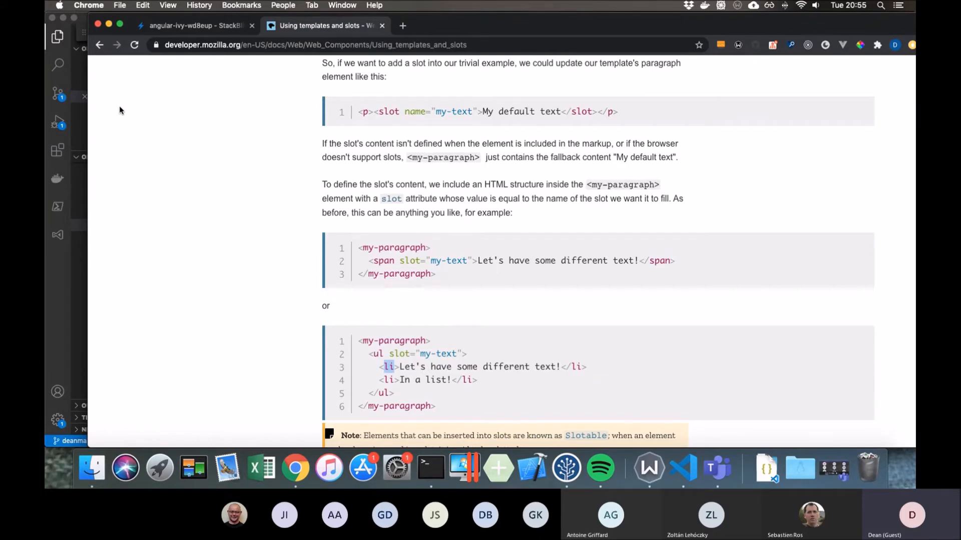
pyautogui.moveTo(88, 106)
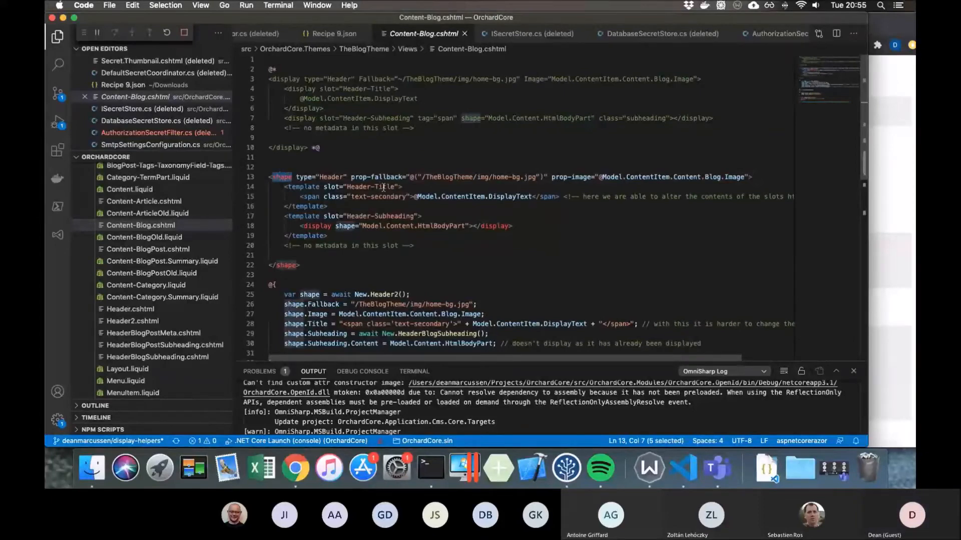
# Step: Inspect Content-Blog.cshtml's Header shape with Header-Title and Header-Subheading templates, then return to MDN
pyautogui.click(313, 206)
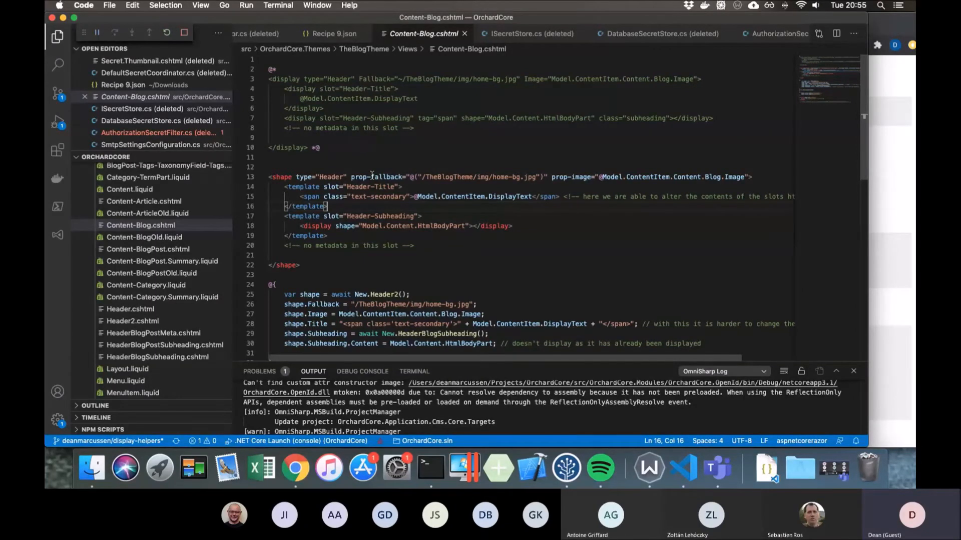
pyautogui.click(264, 157)
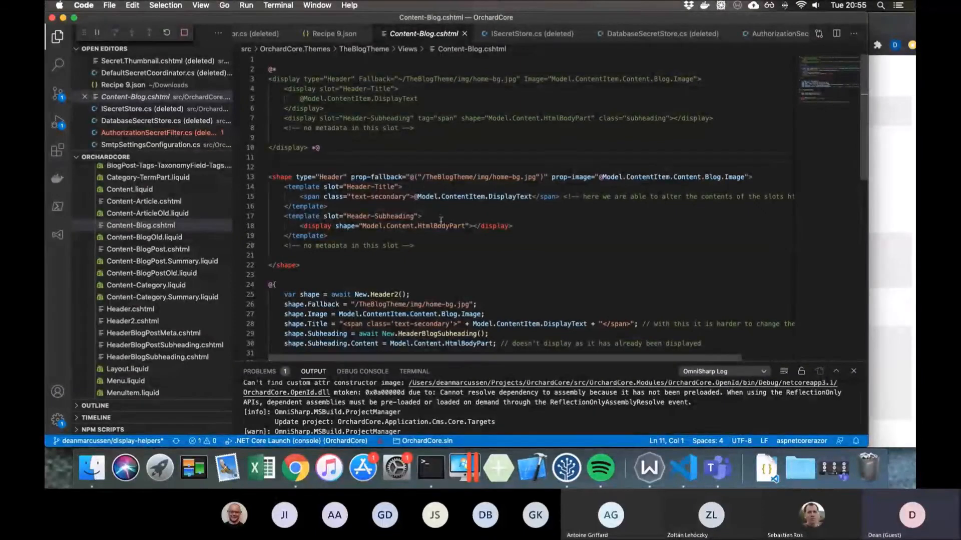
pyautogui.doubleClick(442, 226)
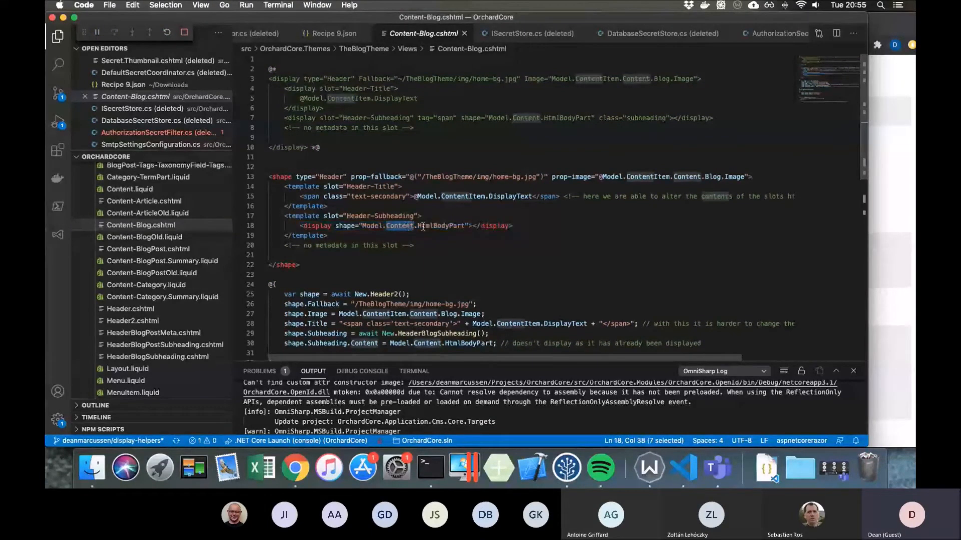
pyautogui.moveTo(422, 226)
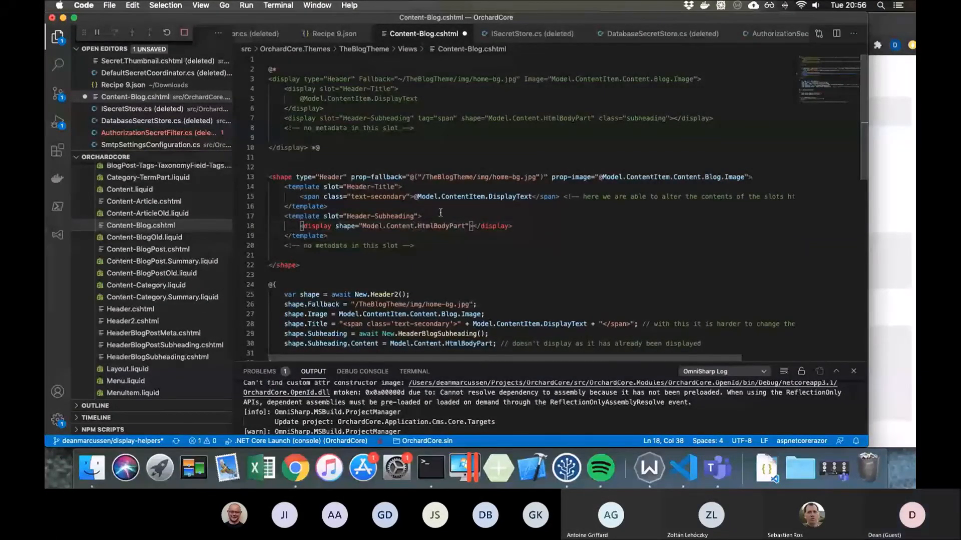
pyautogui.scroll(-3)
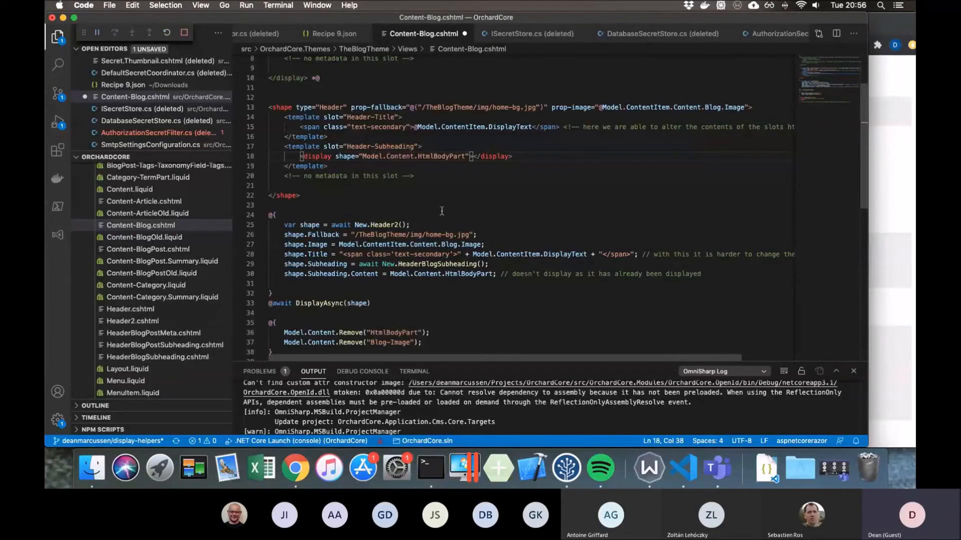
pyautogui.click(295, 468)
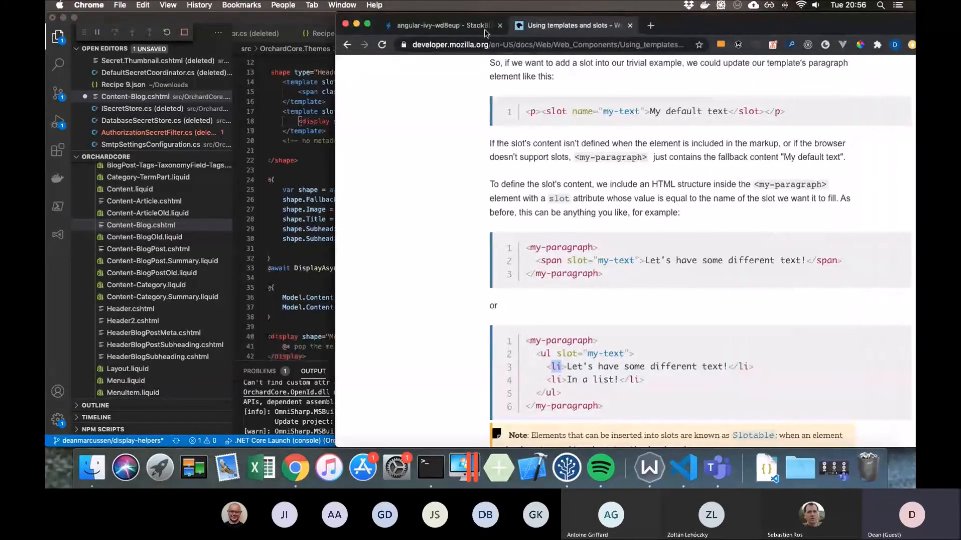
# Step: View the localhost blog page's source in a new tab and compare it with the rendered page
pyautogui.click(342, 5)
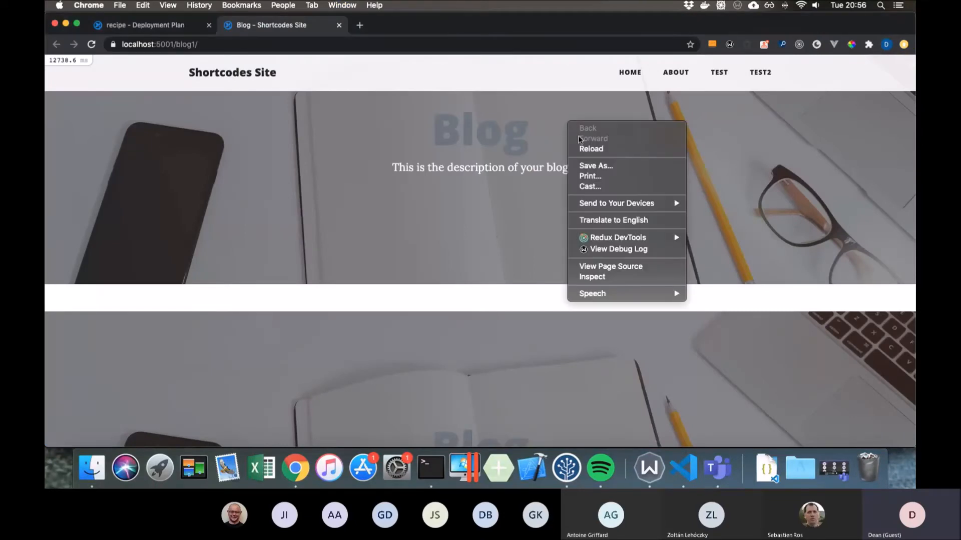
pyautogui.click(611, 266)
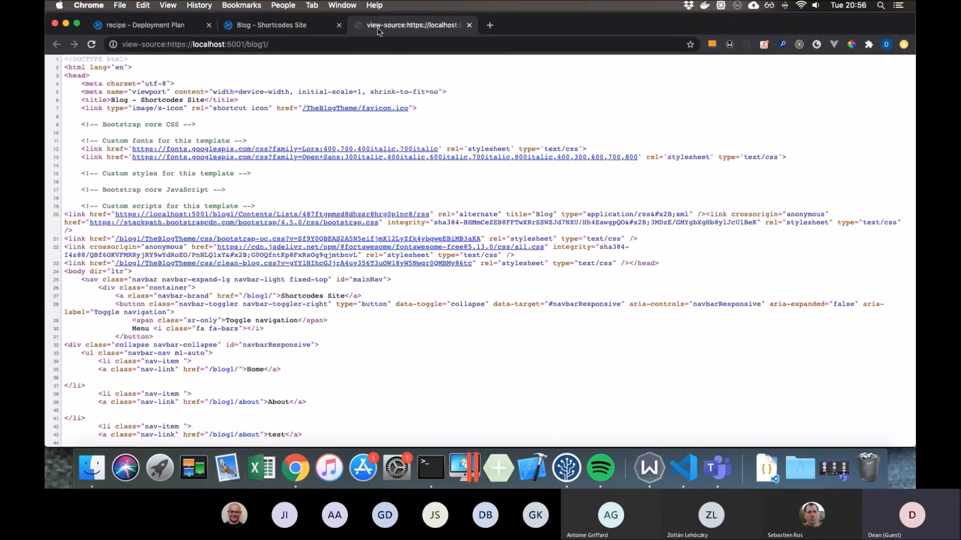
pyautogui.click(269, 25)
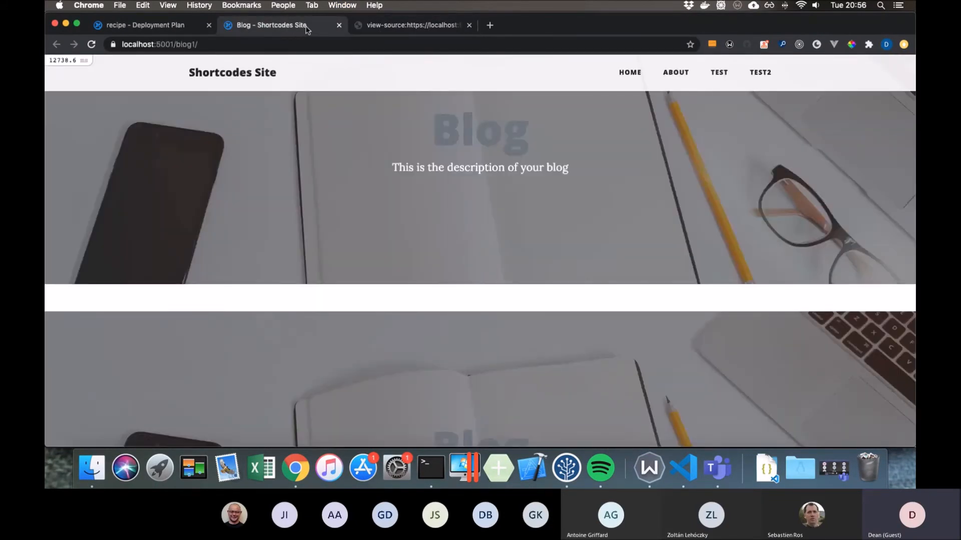
pyautogui.moveTo(399, 25)
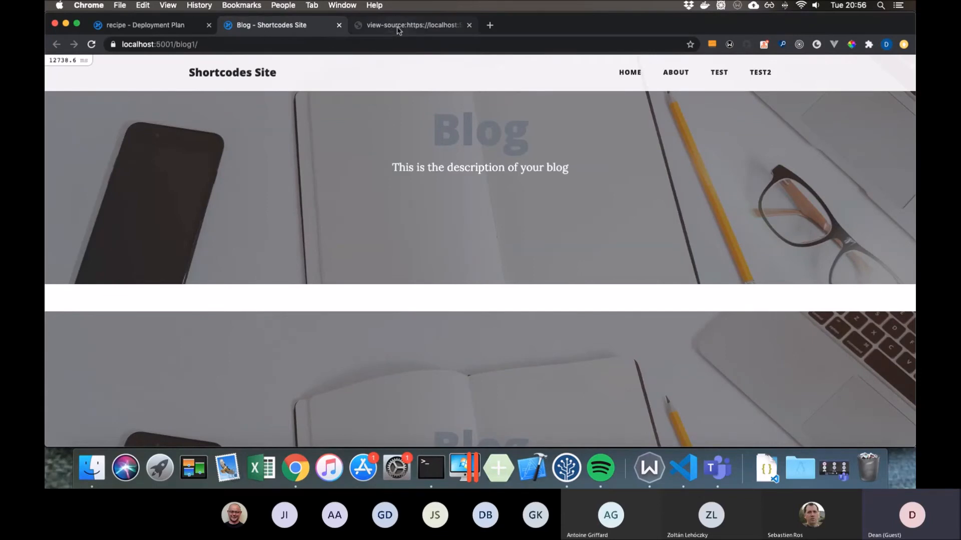
pyautogui.click(411, 25)
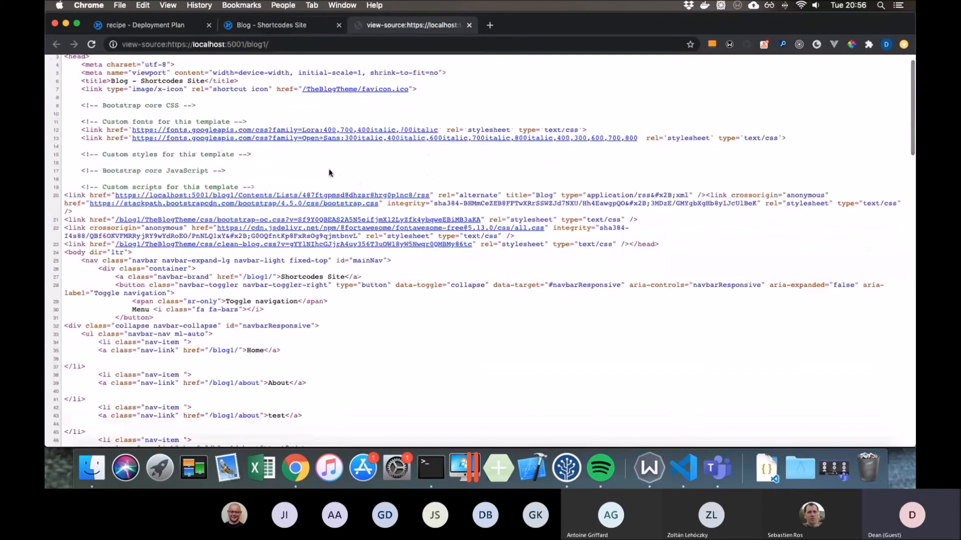
pyautogui.moveTo(360, 202)
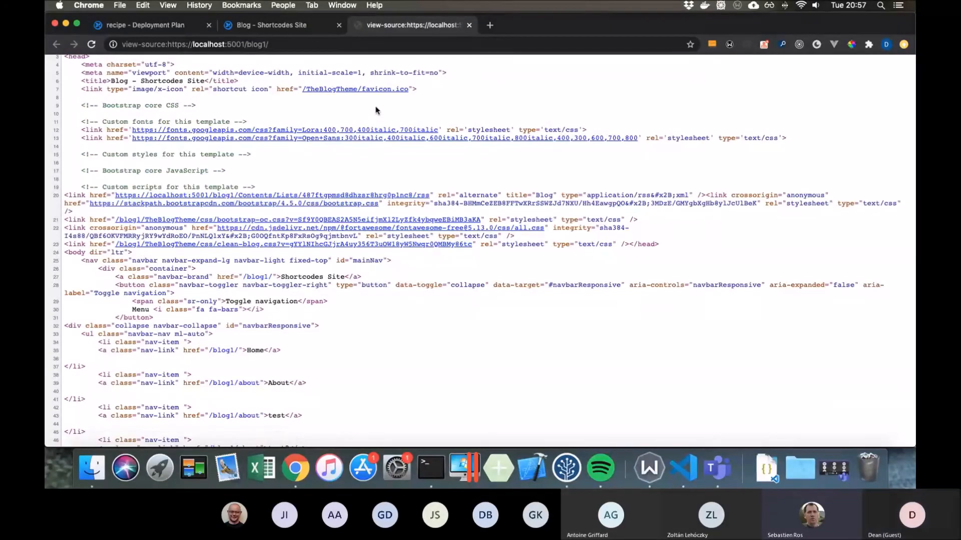
pyautogui.moveTo(367, 60)
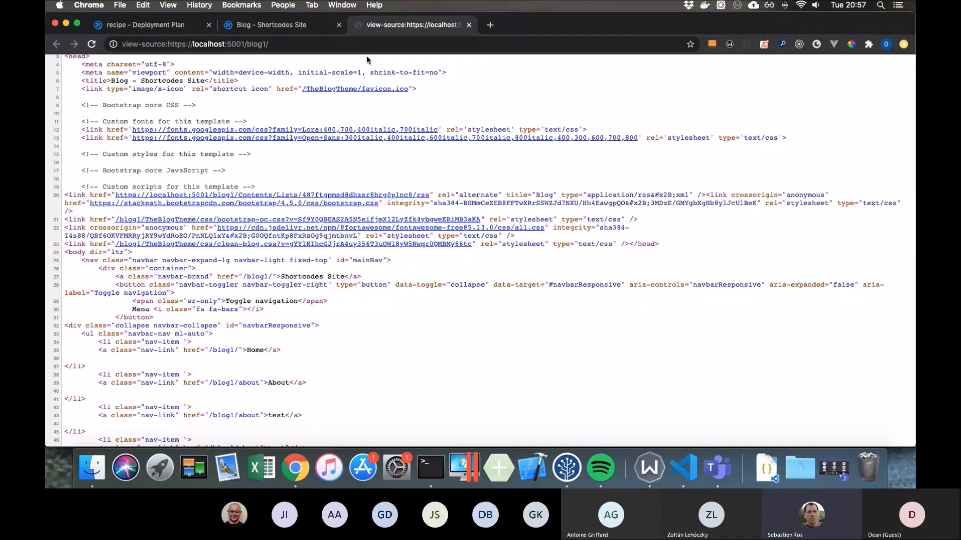
pyautogui.moveTo(598, 414)
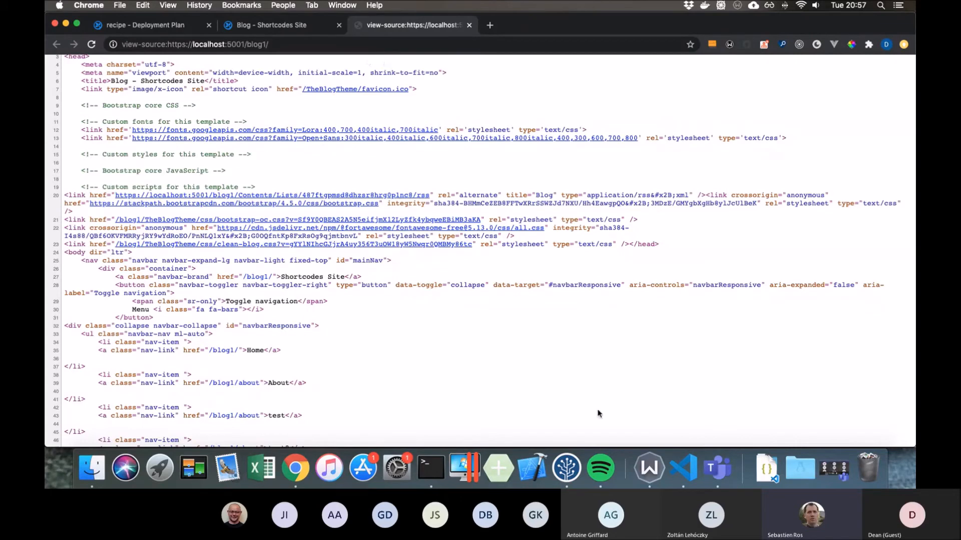
pyautogui.moveTo(682, 469)
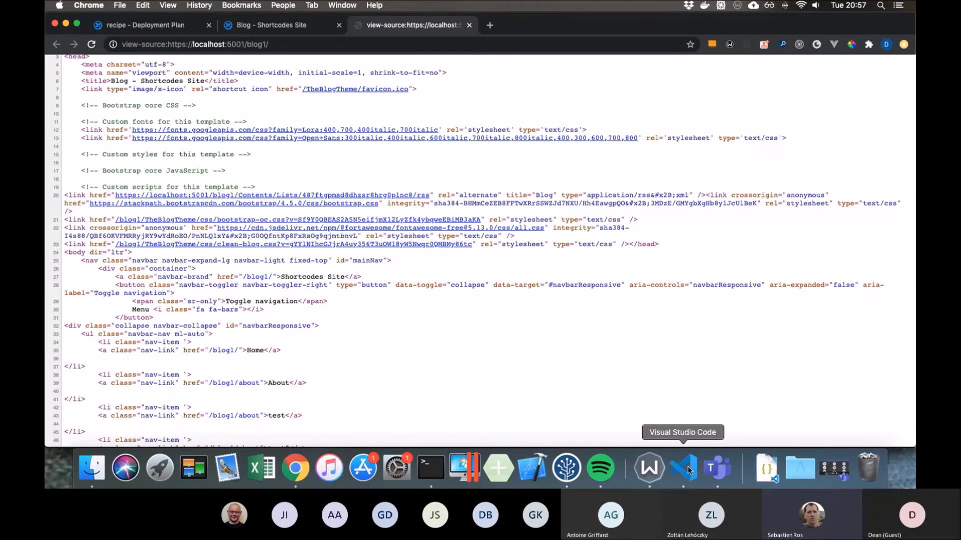
# Step: Open Content-BlogPost.cshtml in VS Code and select ContentsMetadata in its DisplayAsync call
pyautogui.click(682, 469)
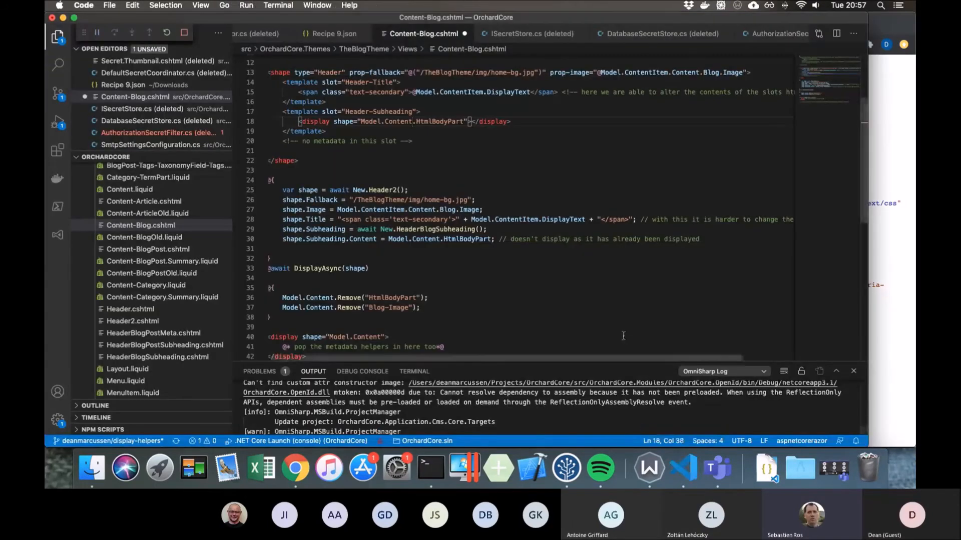
pyautogui.moveTo(610, 330)
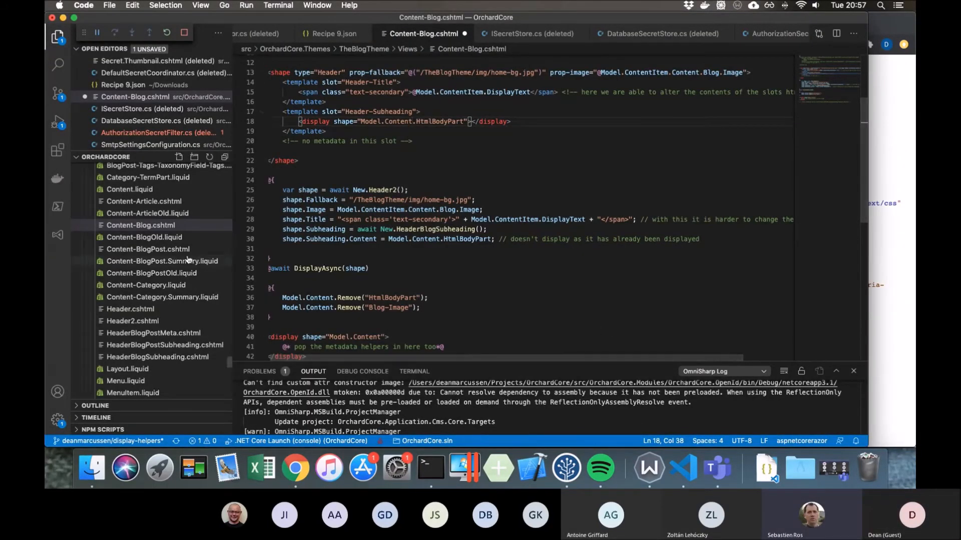
pyautogui.click(147, 260)
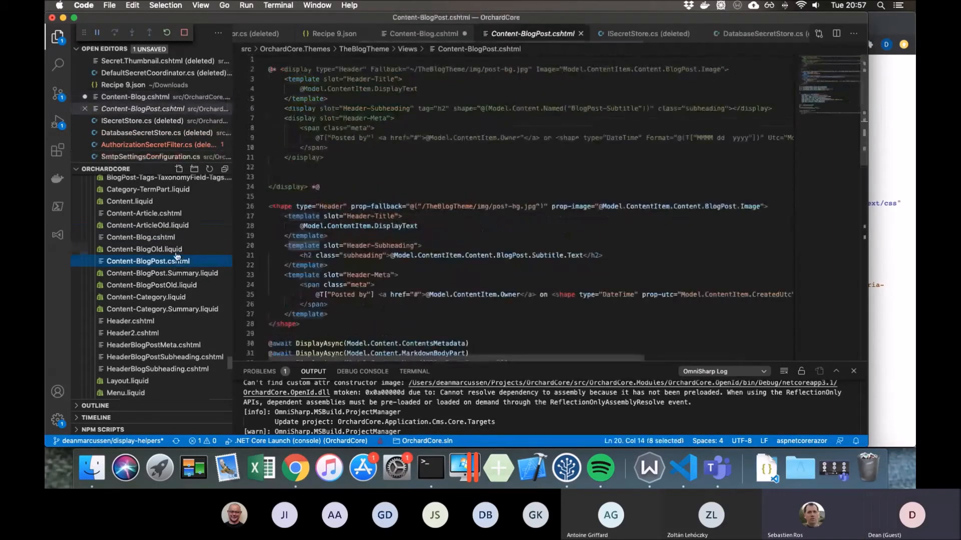
pyautogui.scroll(-3)
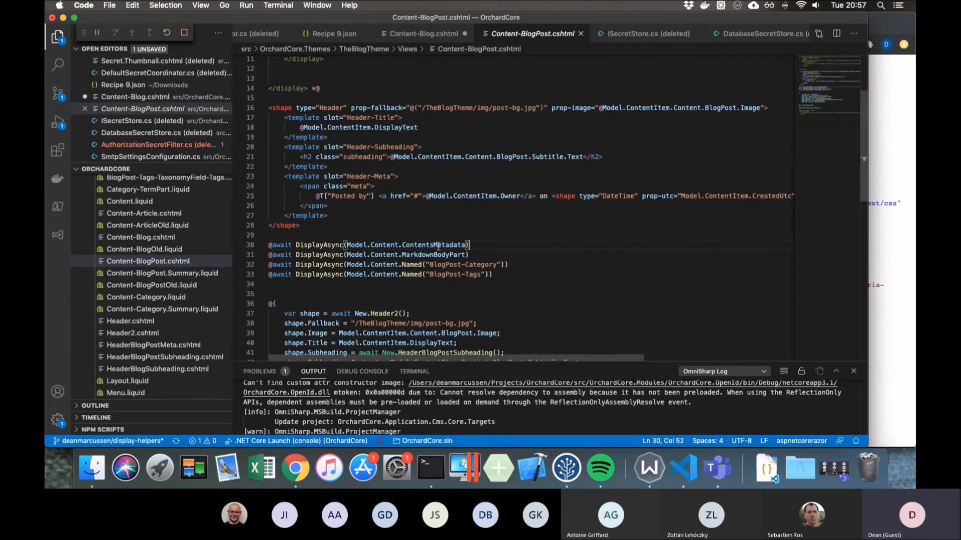
pyautogui.doubleClick(433, 245)
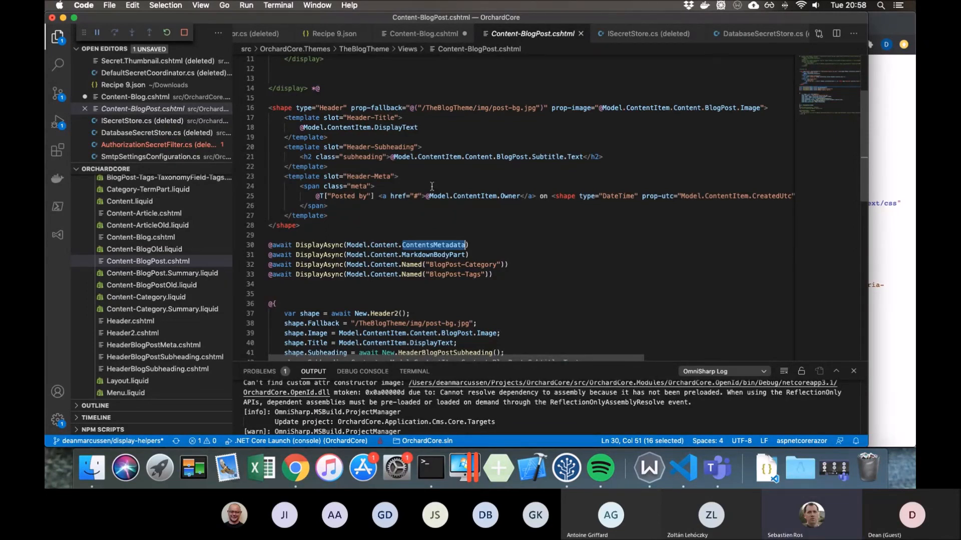
pyautogui.moveTo(435, 184)
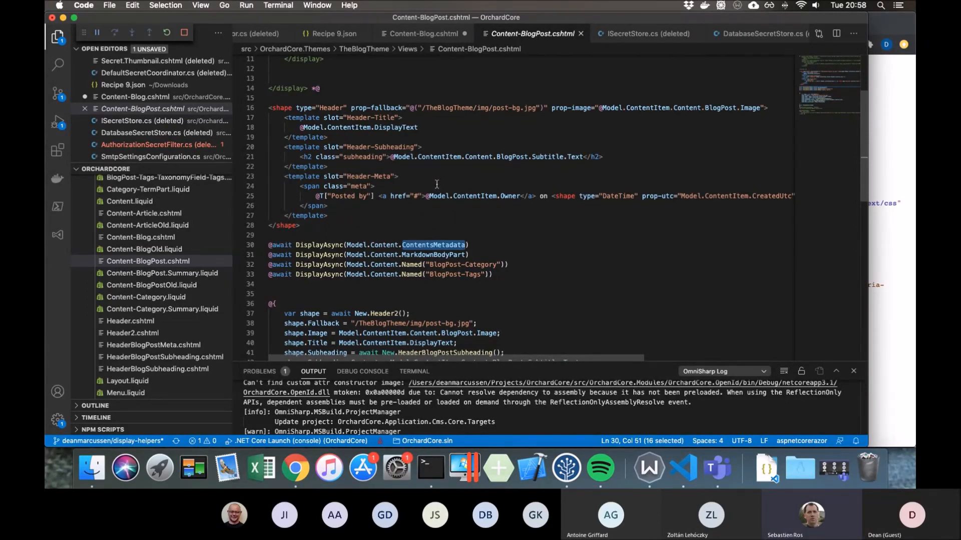